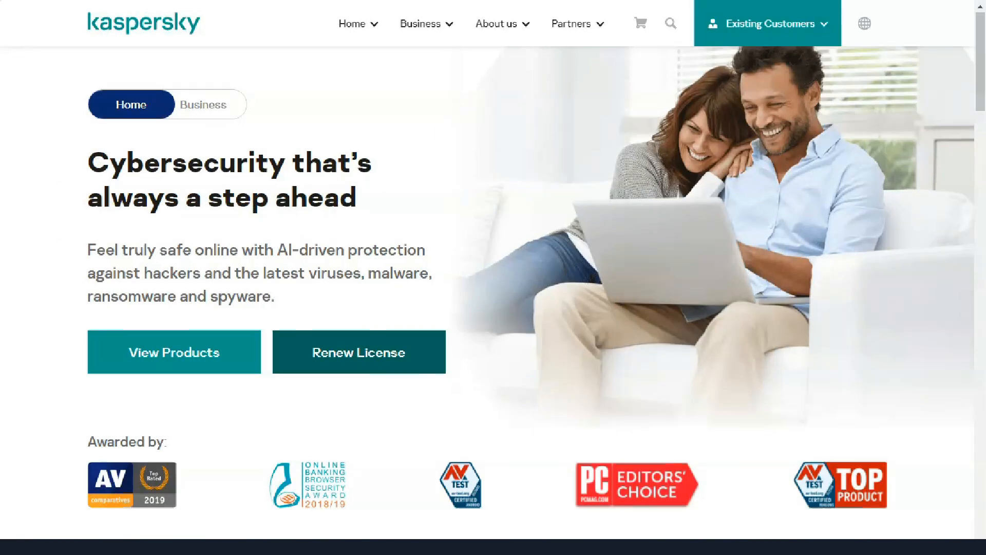
- Read down the Kaspersky home page, paging to the next set of user reviews along the way
scroll(down, 3)
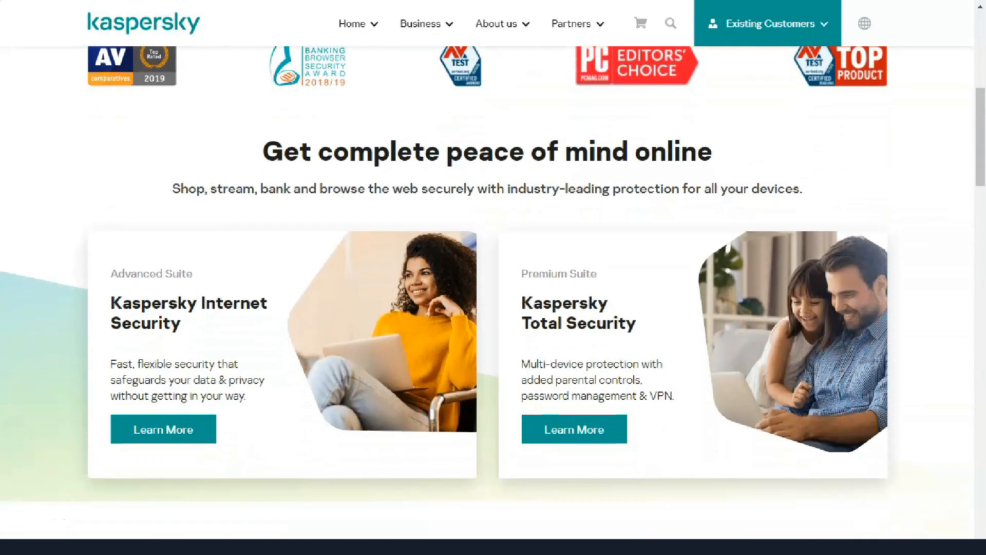
scroll(down, 3)
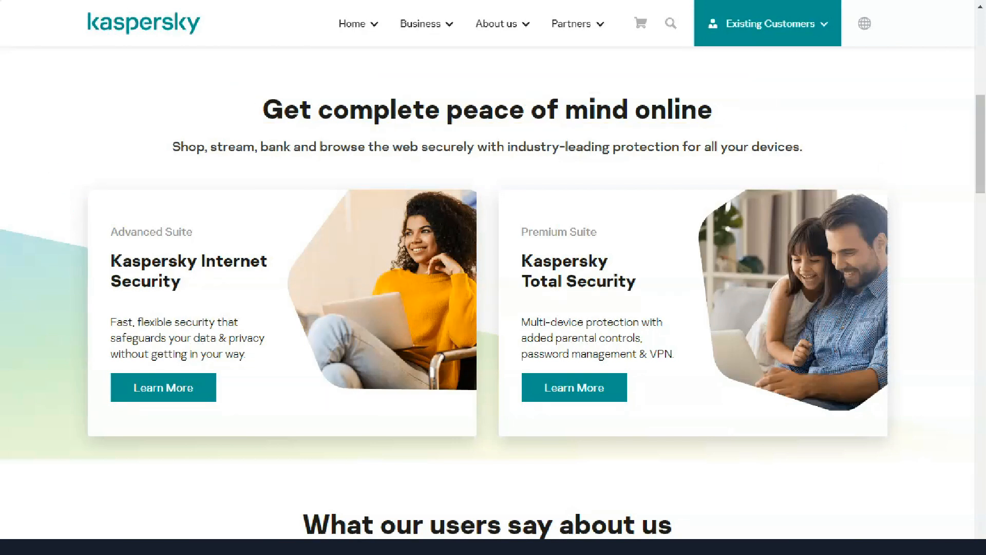
scroll(down, 3)
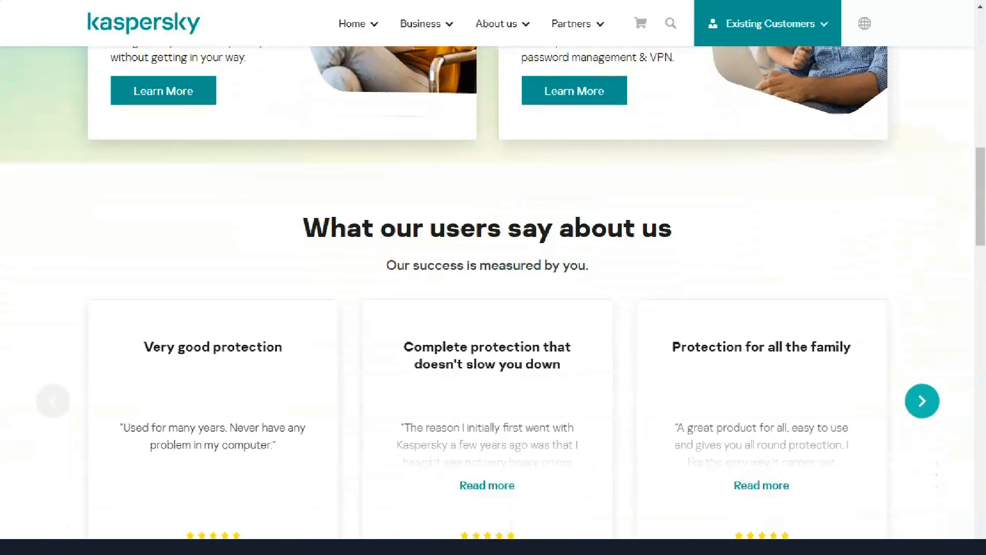
scroll(down, 3)
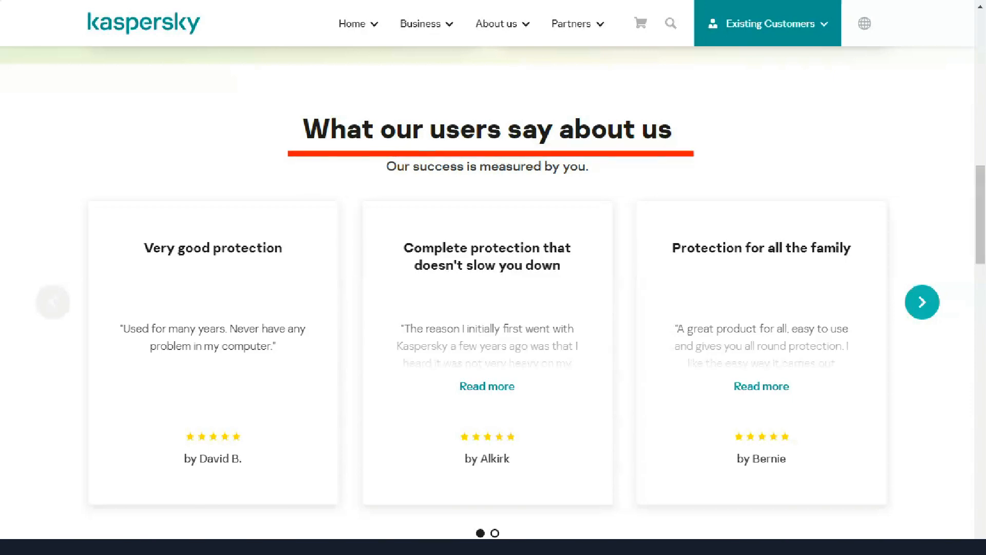
click(921, 301)
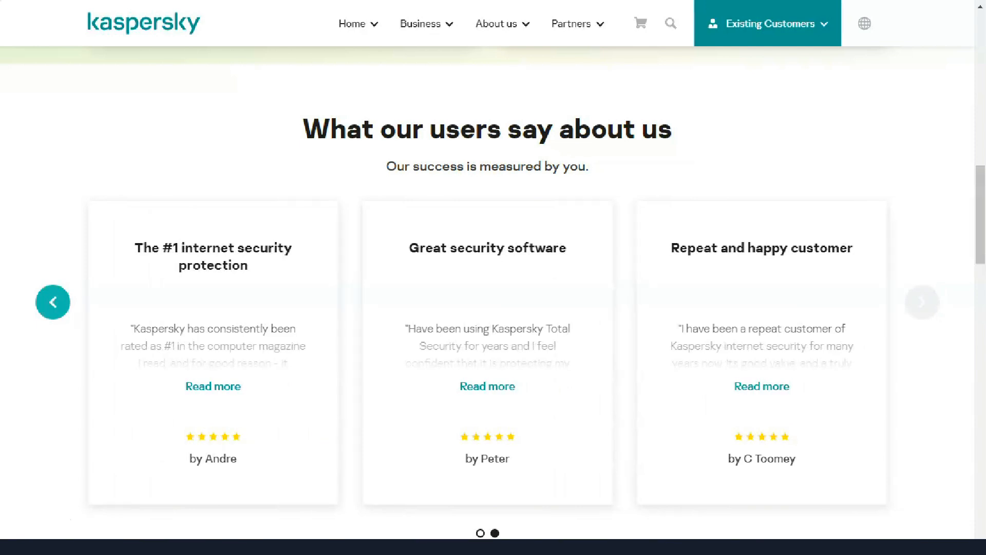
scroll(down, 3)
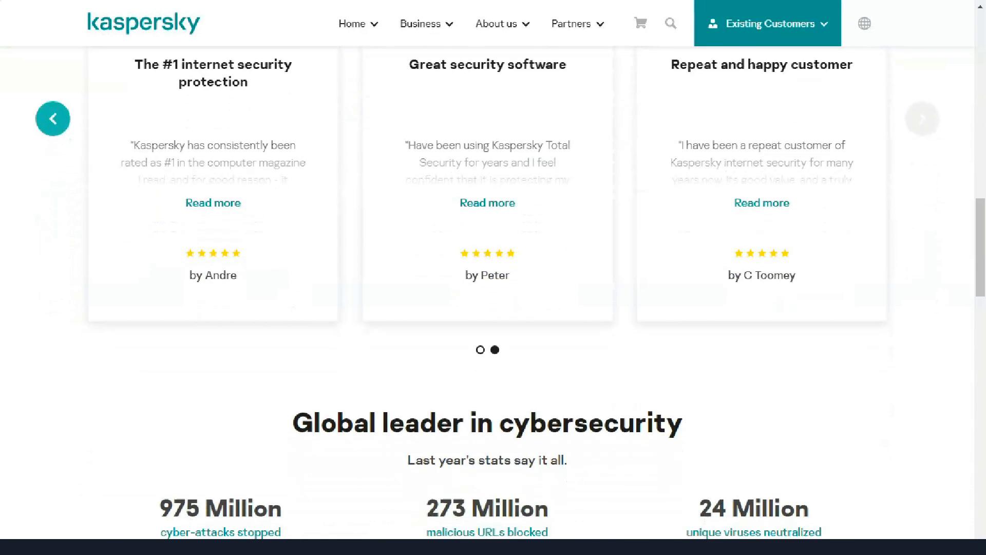
scroll(down, 3)
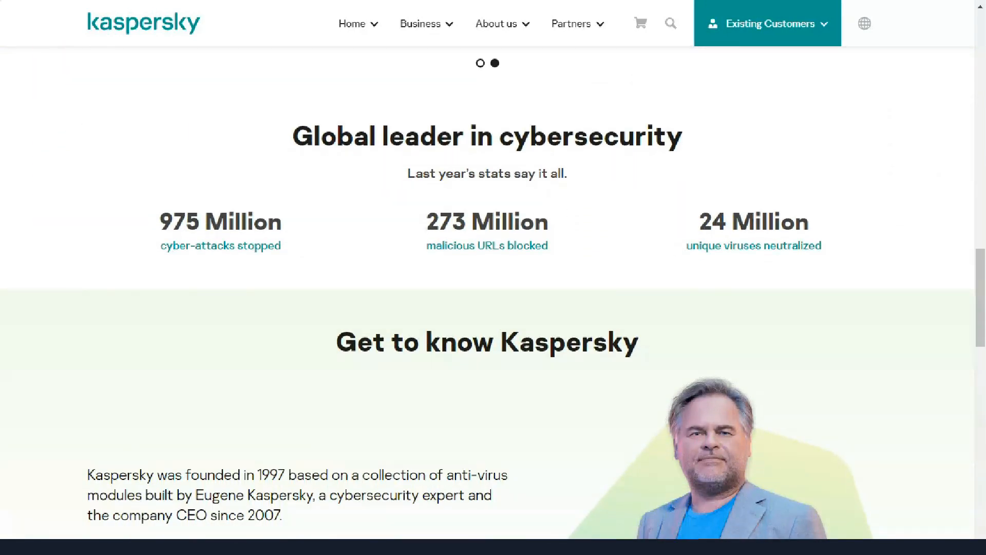
scroll(down, 3)
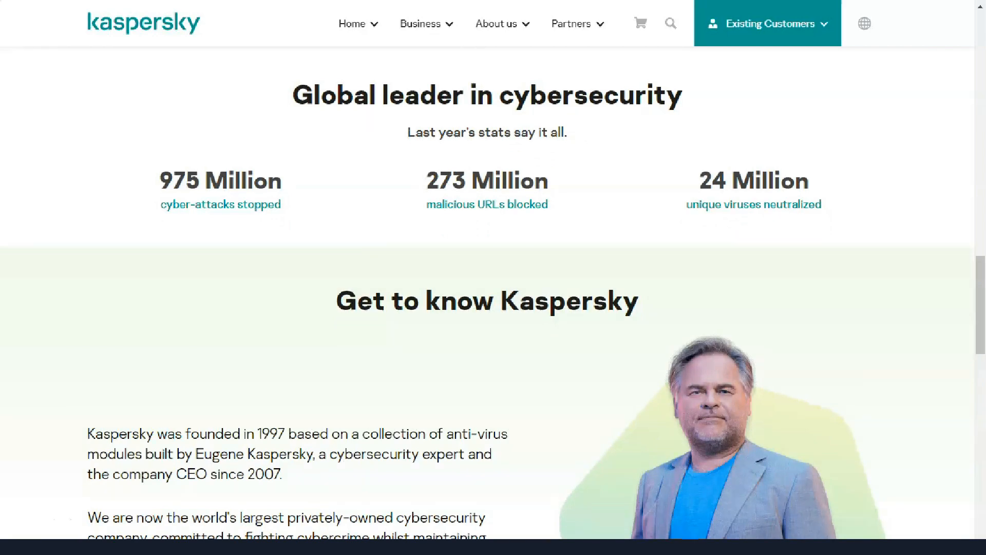
scroll(down, 3)
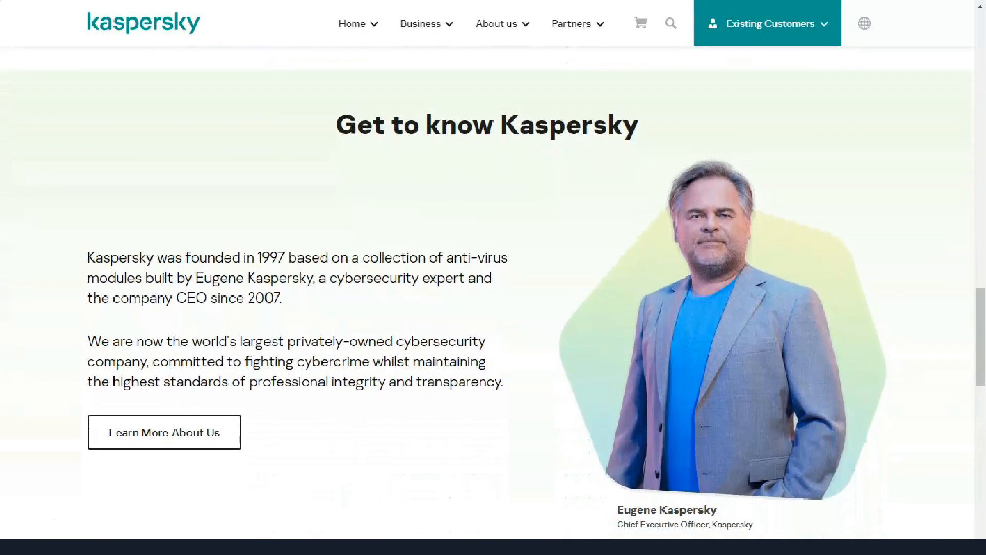
scroll(down, 3)
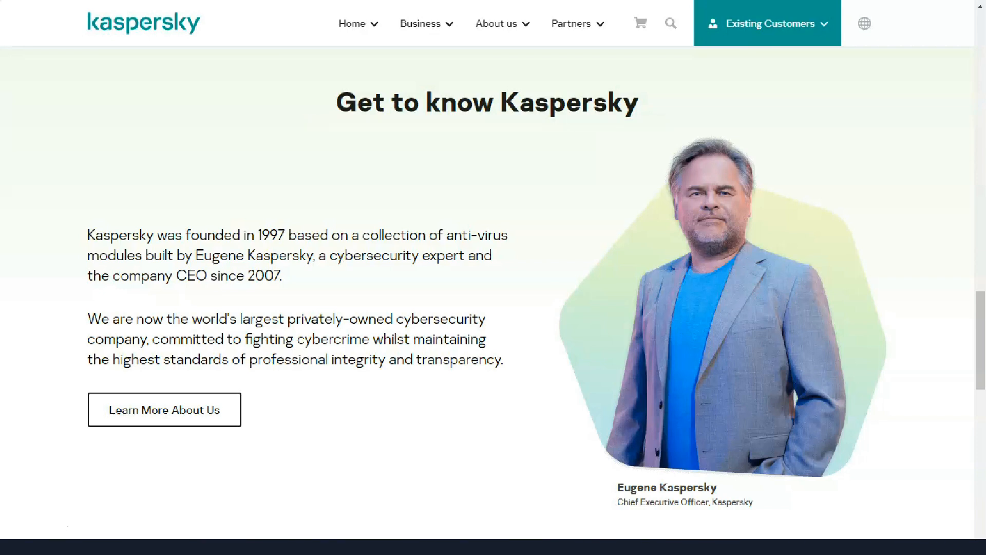
scroll(down, 3)
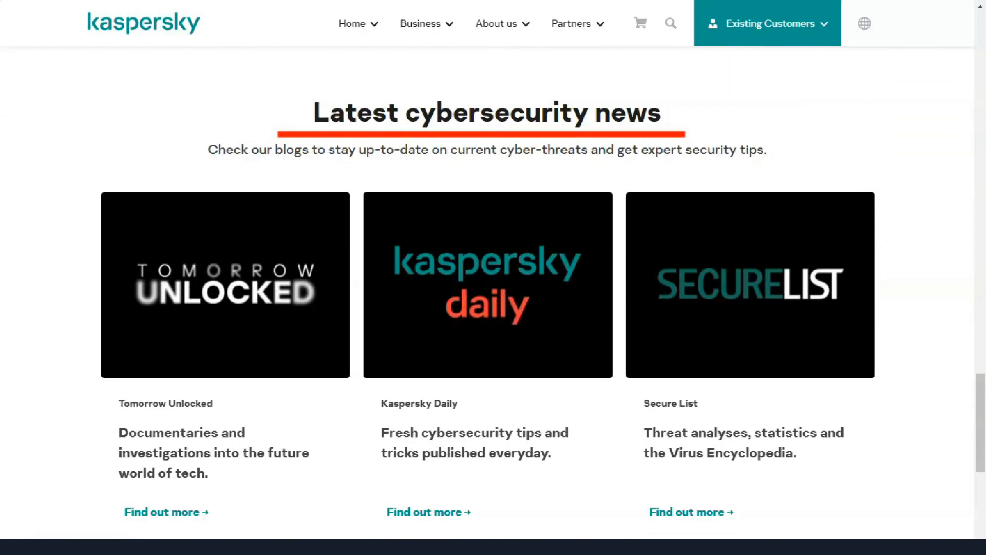
scroll(down, 3)
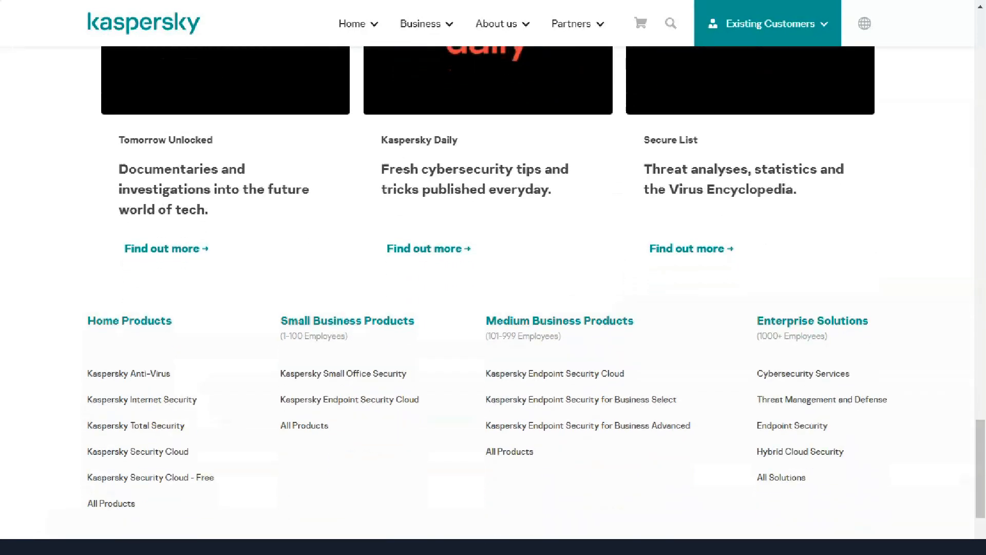
scroll(down, 3)
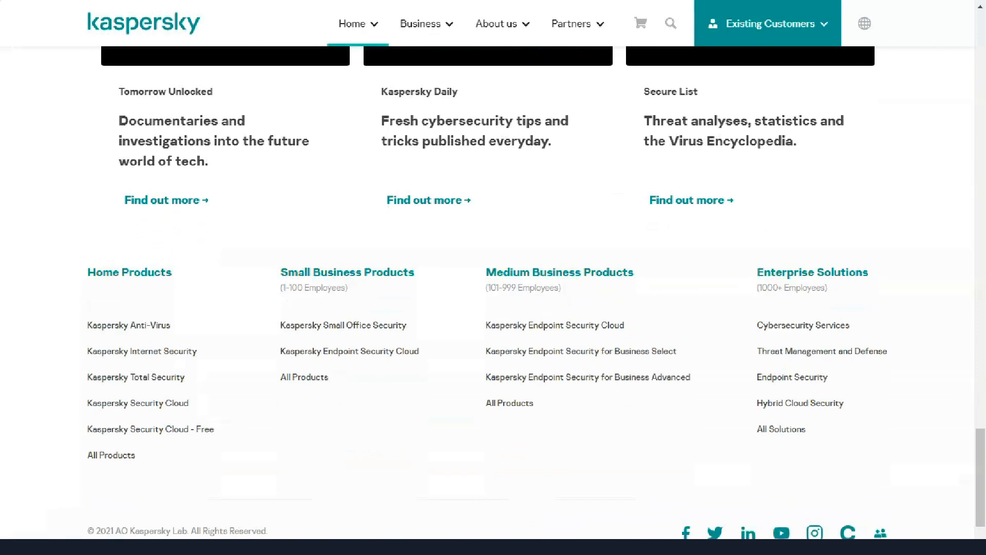
- Go to the Home Products page and advance the carousel to more home security products and prices
click(356, 23)
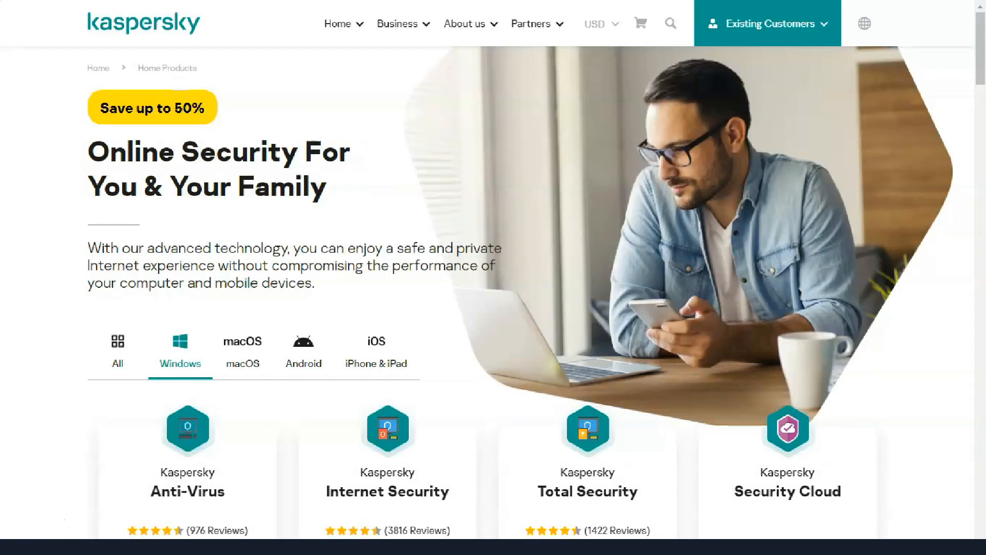
scroll(down, 3)
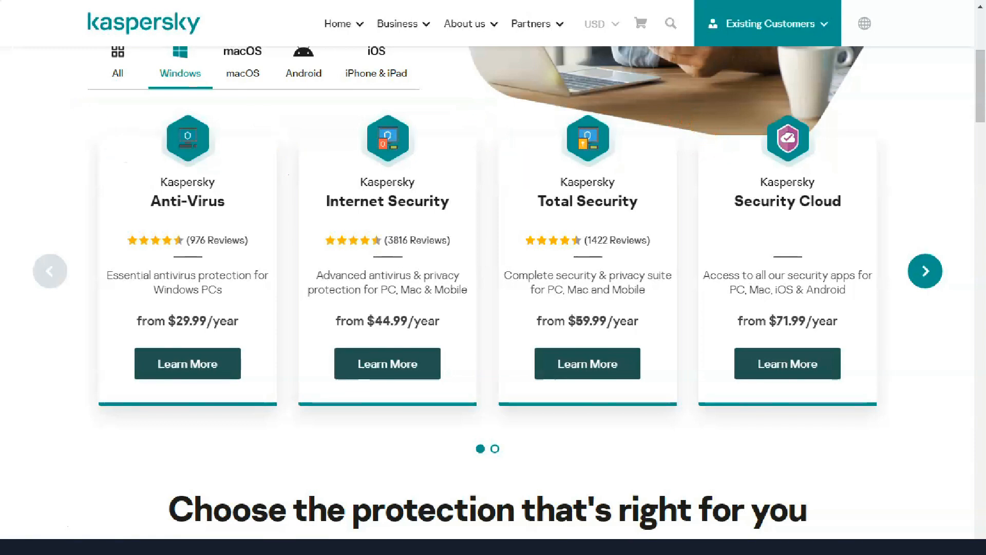
click(925, 271)
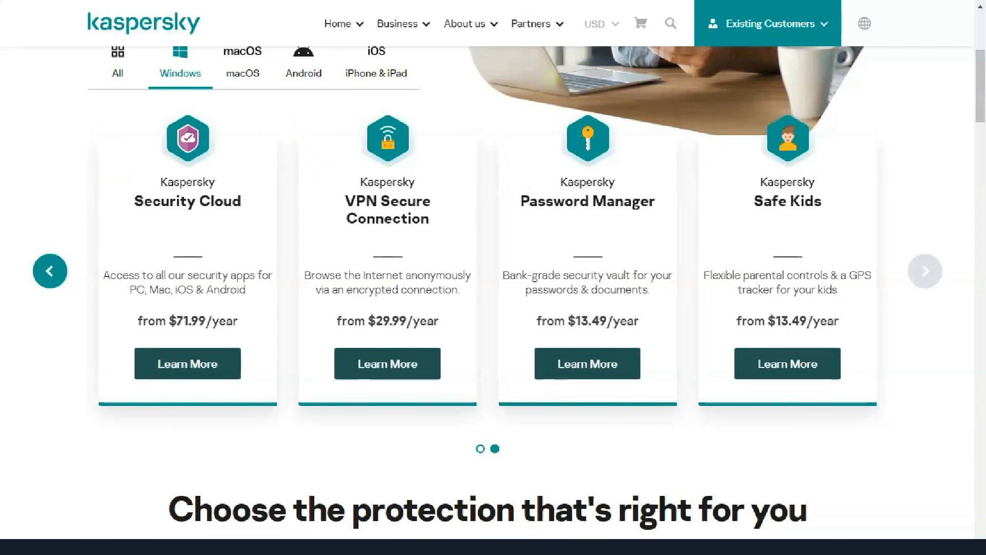
- Continue down to the 'Choose the protection' suite feature comparison table
scroll(down, 3)
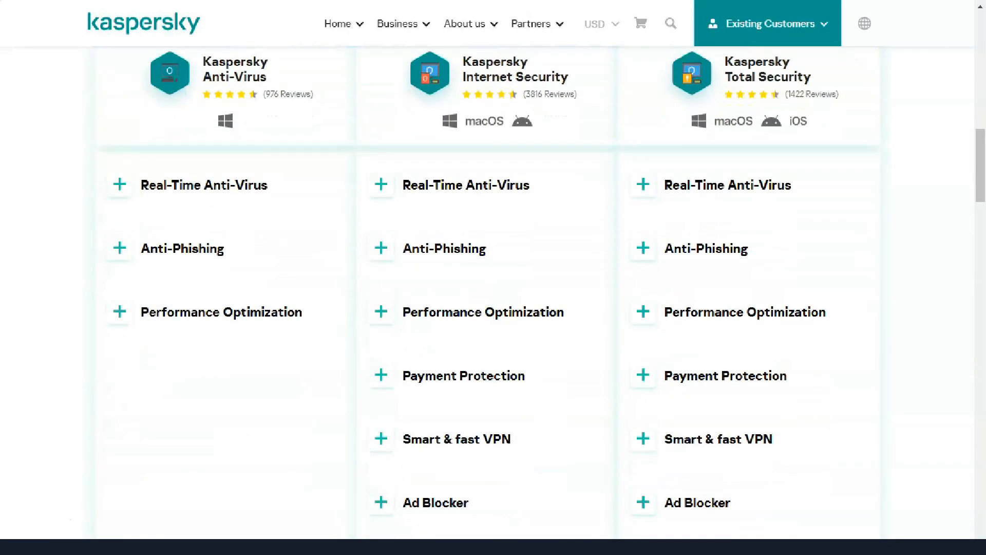
scroll(down, 3)
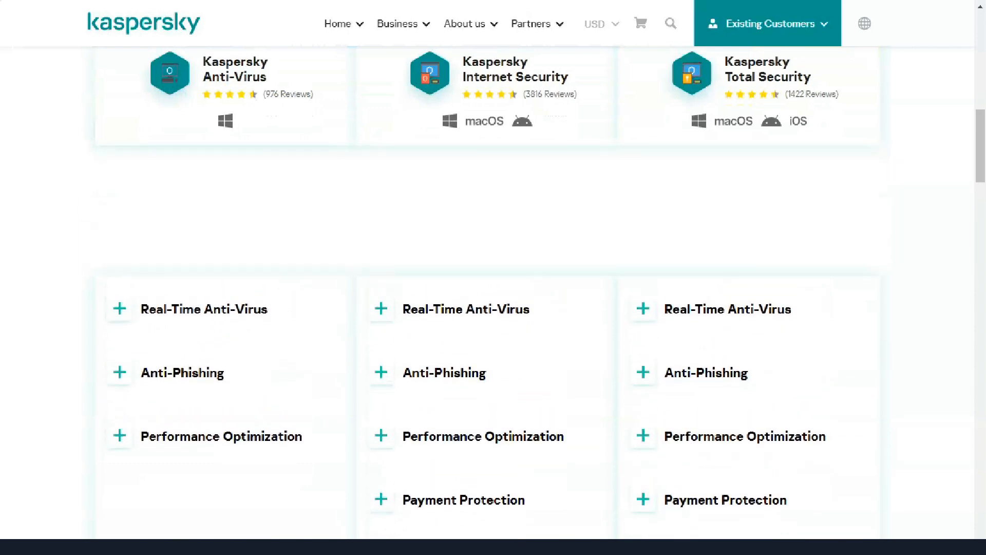
scroll(down, 3)
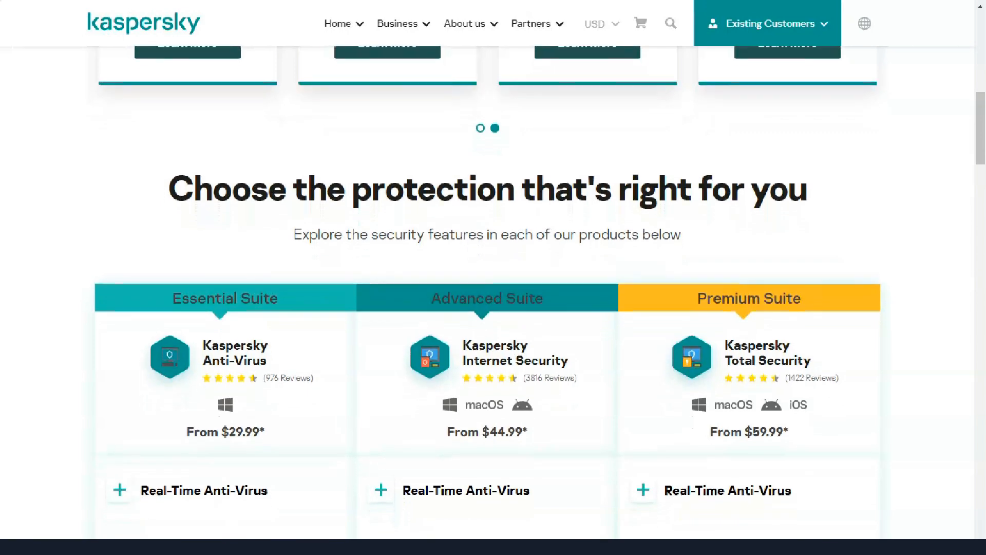
scroll(down, 3)
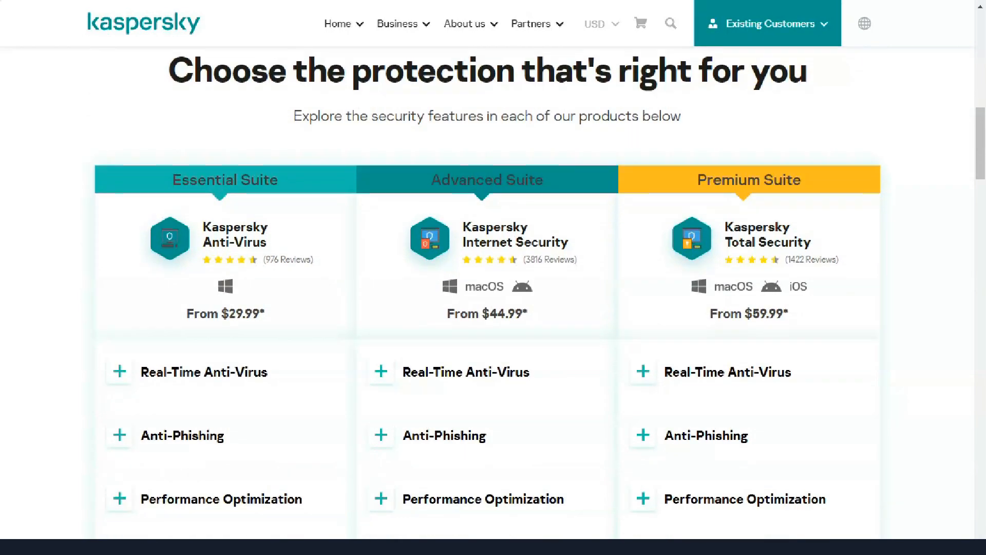
scroll(down, 3)
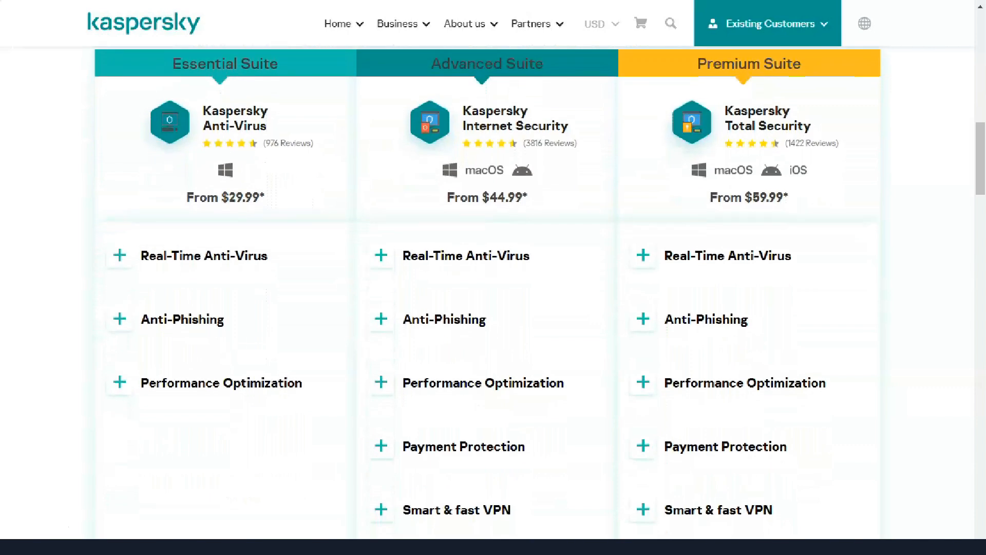
scroll(down, 3)
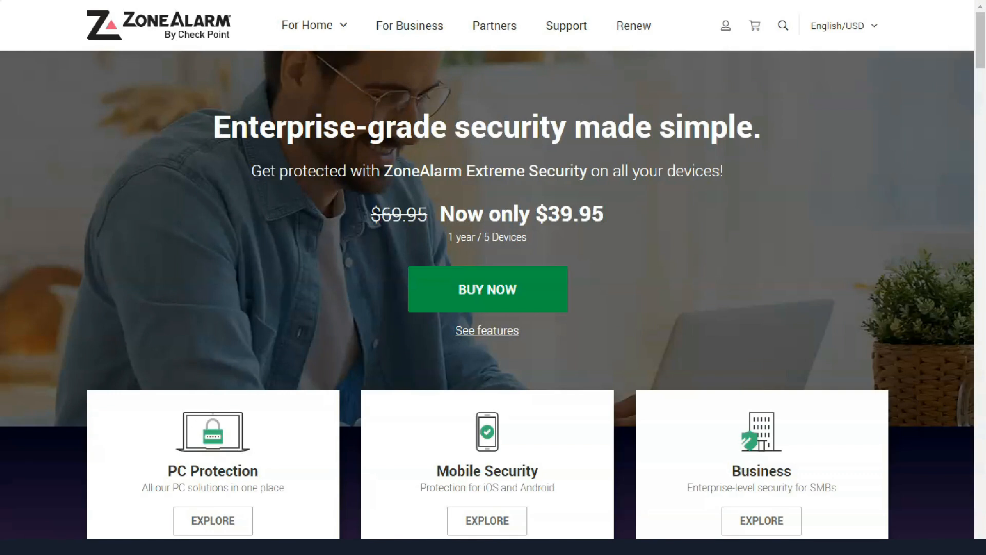
- Read down the ZoneAlarm home page through the product cards, mobile security and free Firewall and Antivirus offers
scroll(down, 3)
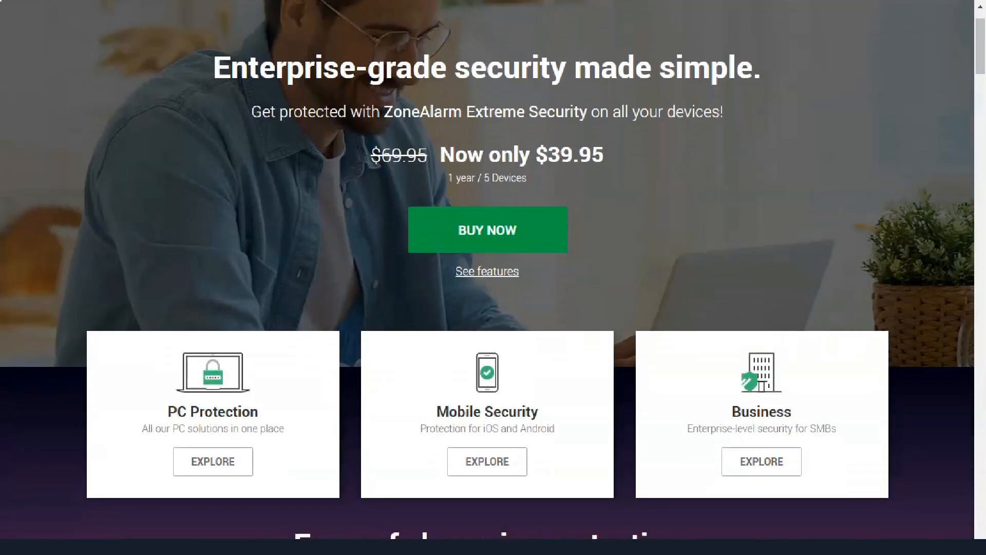
scroll(down, 3)
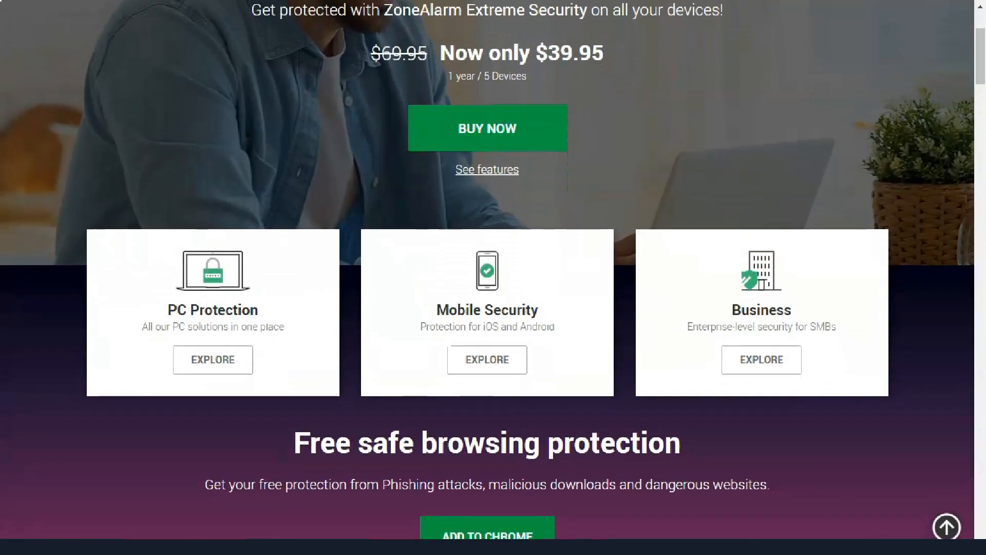
scroll(down, 3)
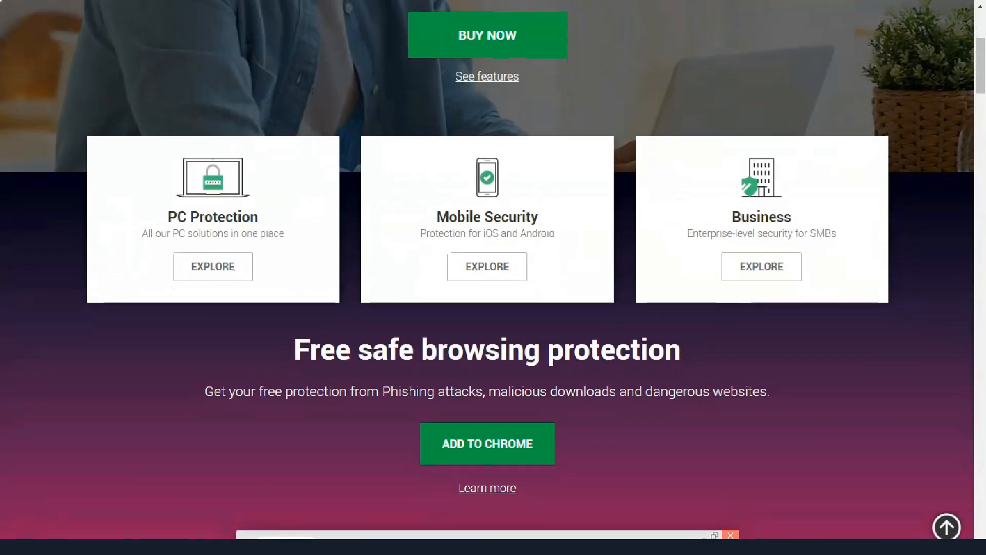
scroll(down, 3)
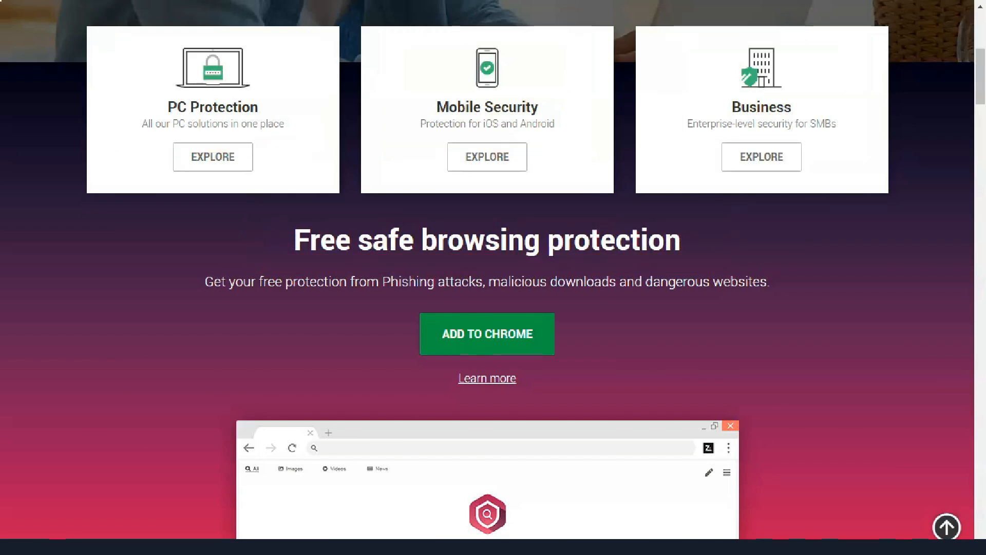
scroll(down, 3)
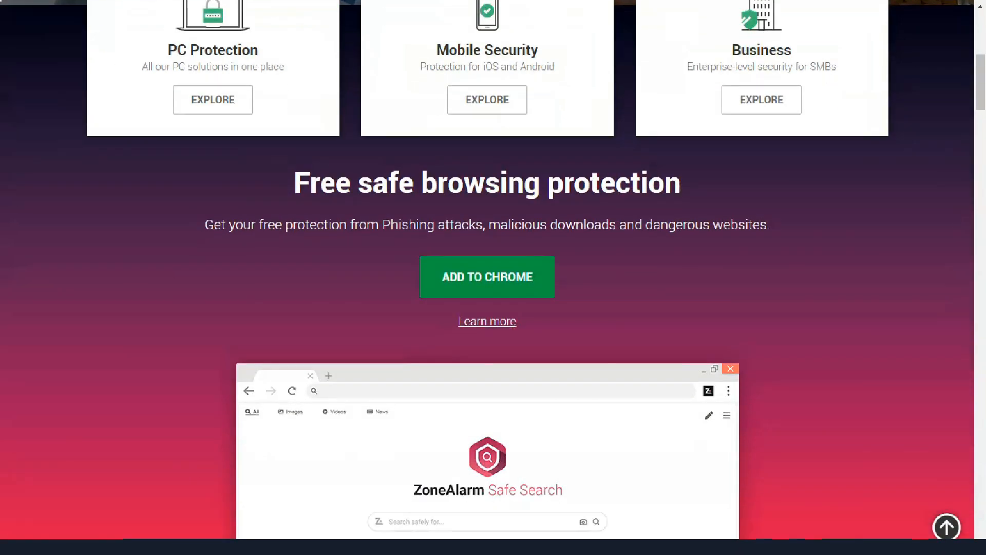
scroll(down, 3)
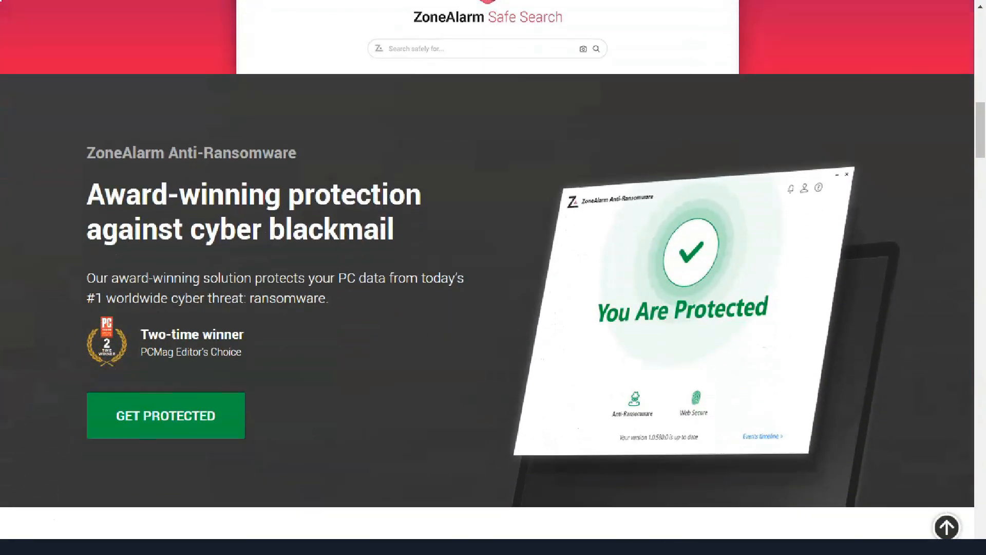
scroll(down, 3)
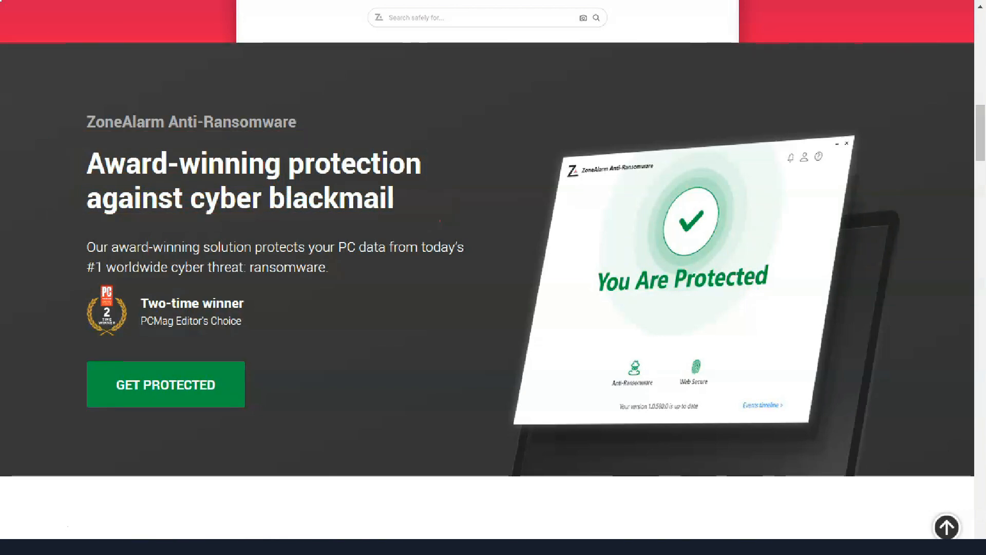
scroll(down, 3)
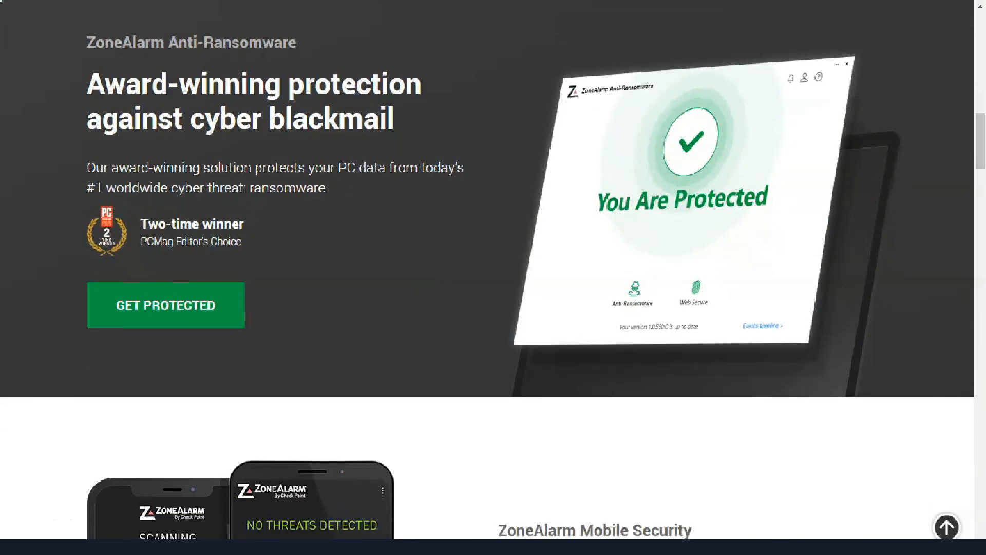
scroll(down, 3)
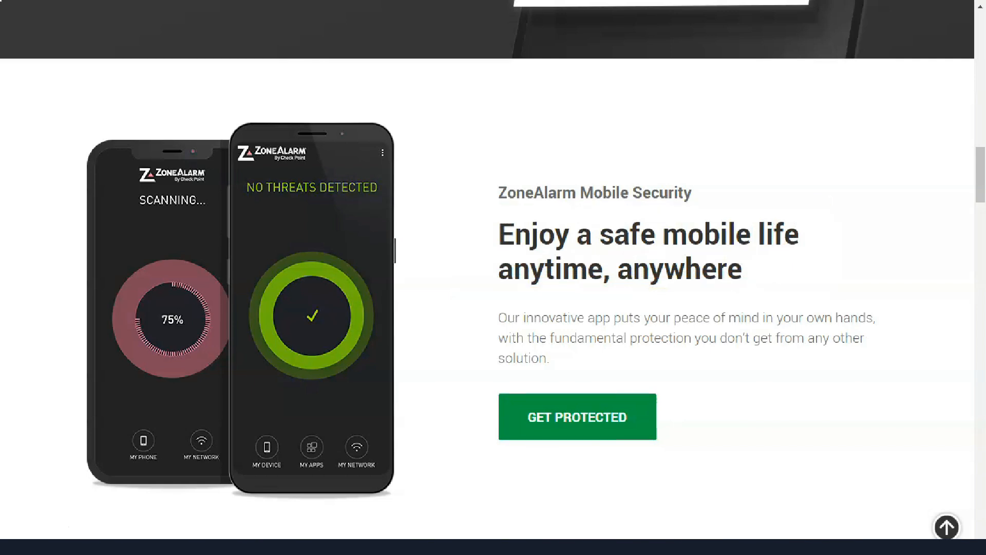
- Continue down to the ZoneAlarm protection features list at the bottom of the page
scroll(down, 3)
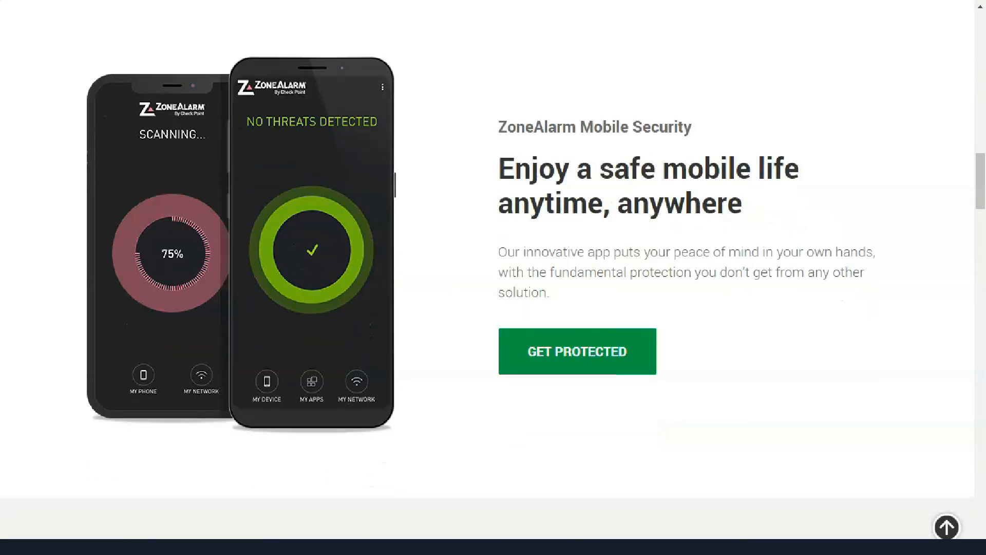
scroll(down, 3)
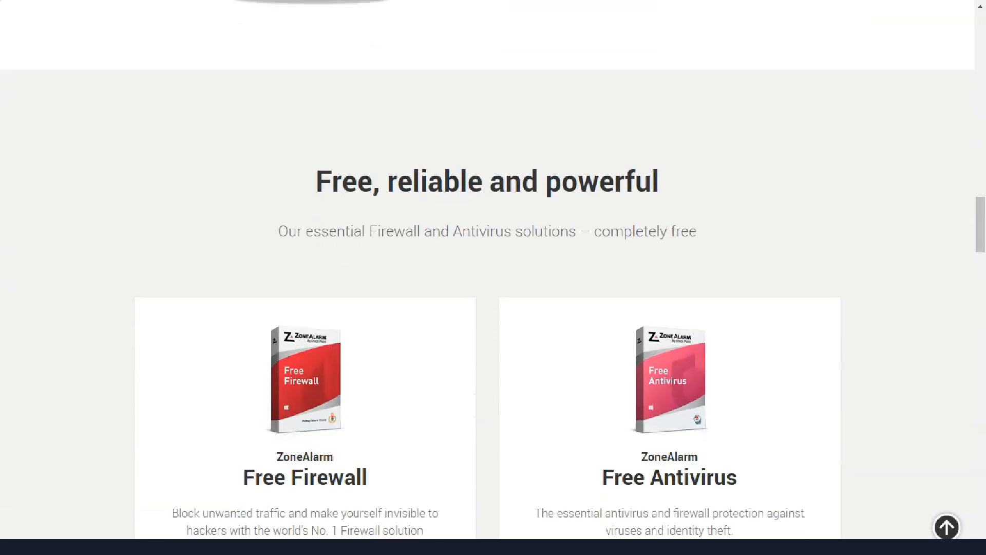
scroll(down, 3)
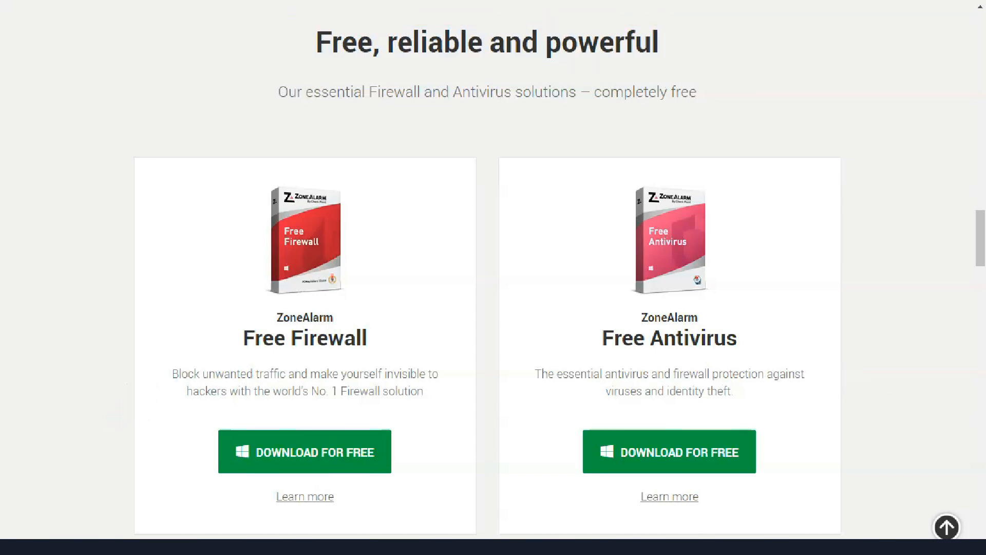
scroll(down, 3)
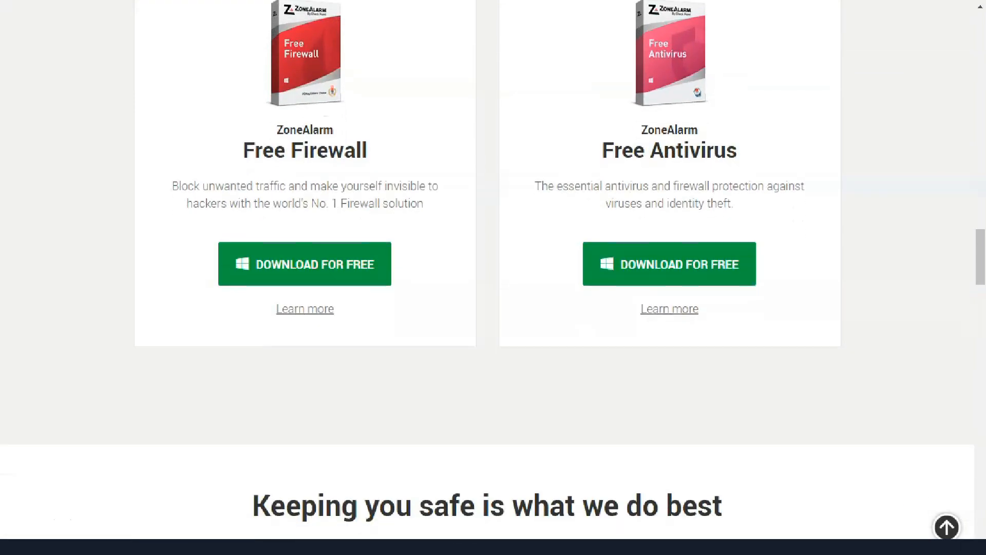
scroll(down, 3)
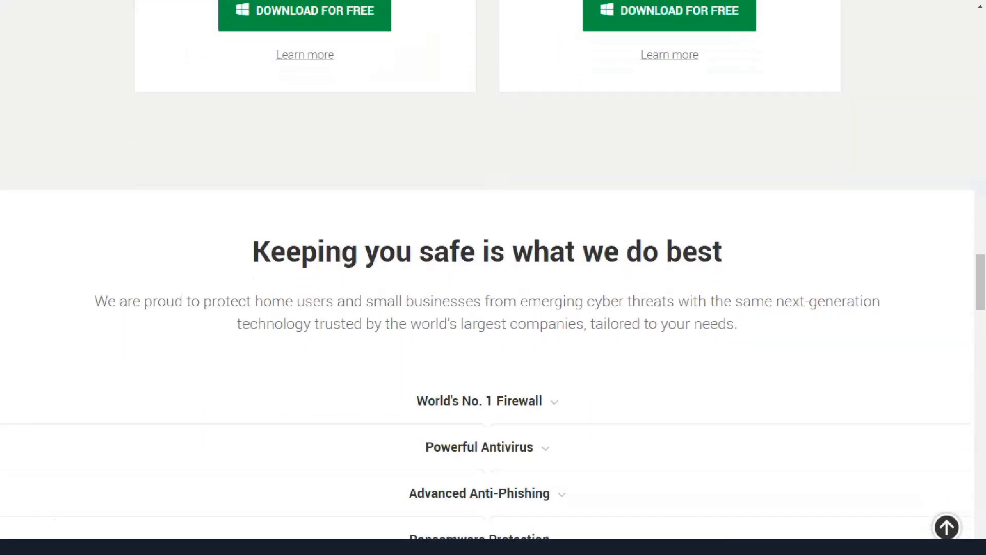
scroll(down, 3)
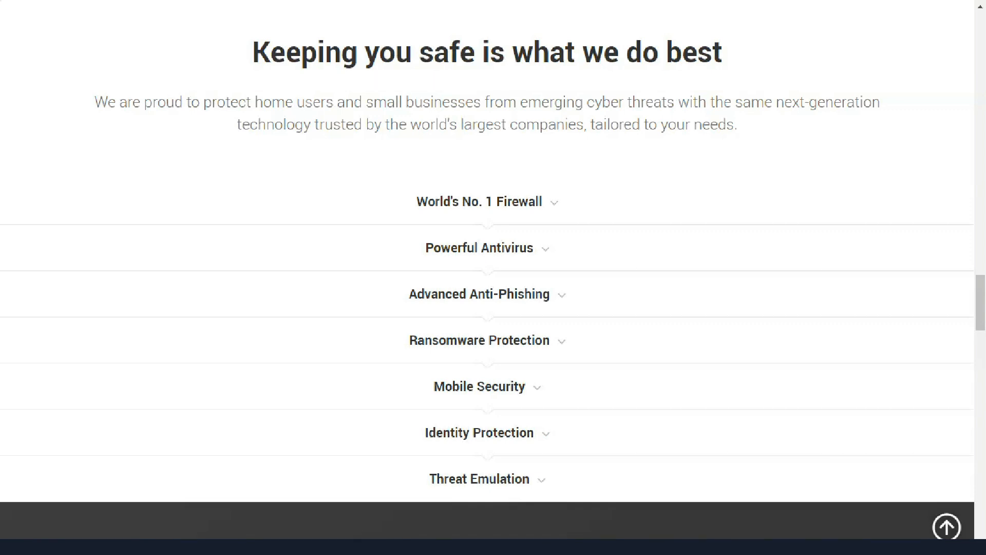
scroll(down, 3)
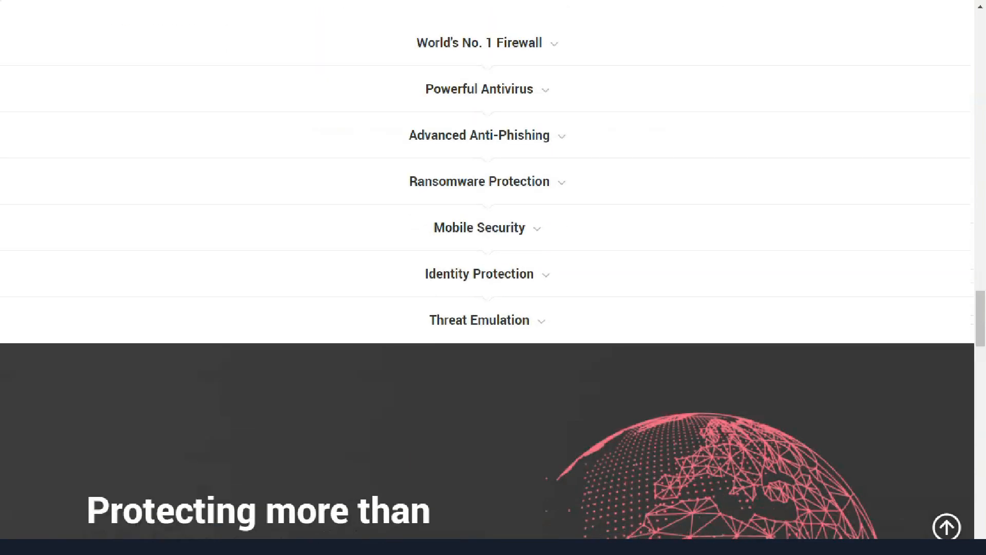
scroll(down, 3)
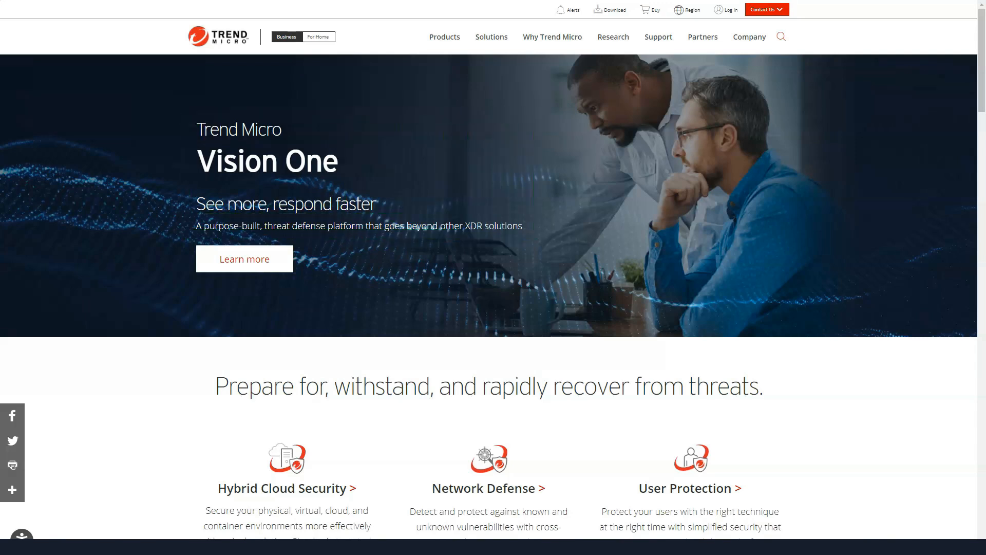
- Read down the Trend Micro home page through the Cloud One, Stay connected and expert sections
scroll(down, 3)
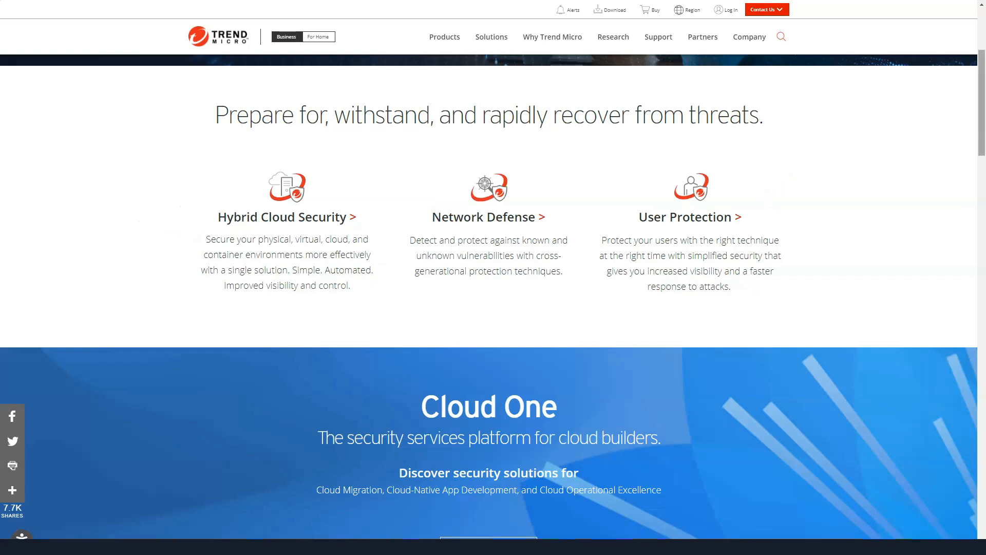
scroll(down, 3)
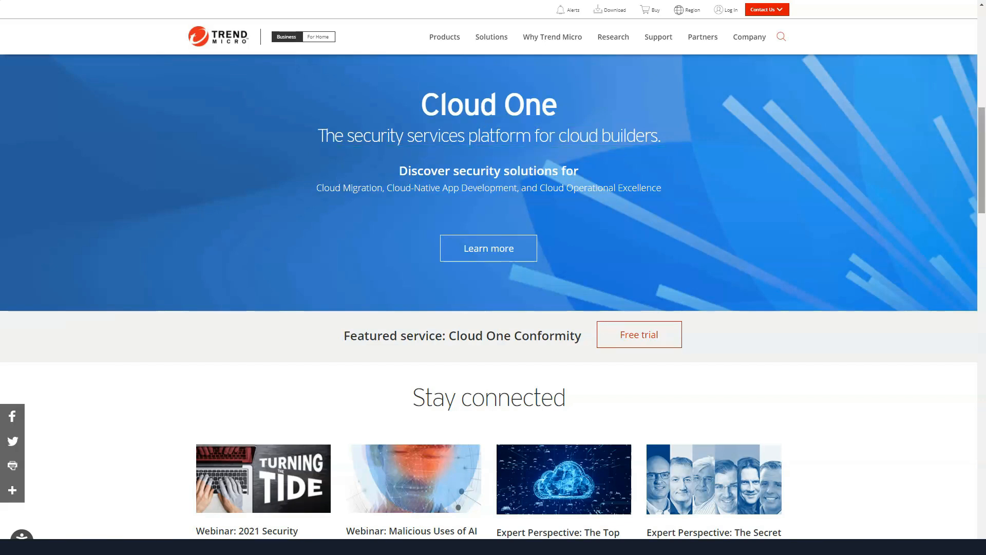
scroll(down, 3)
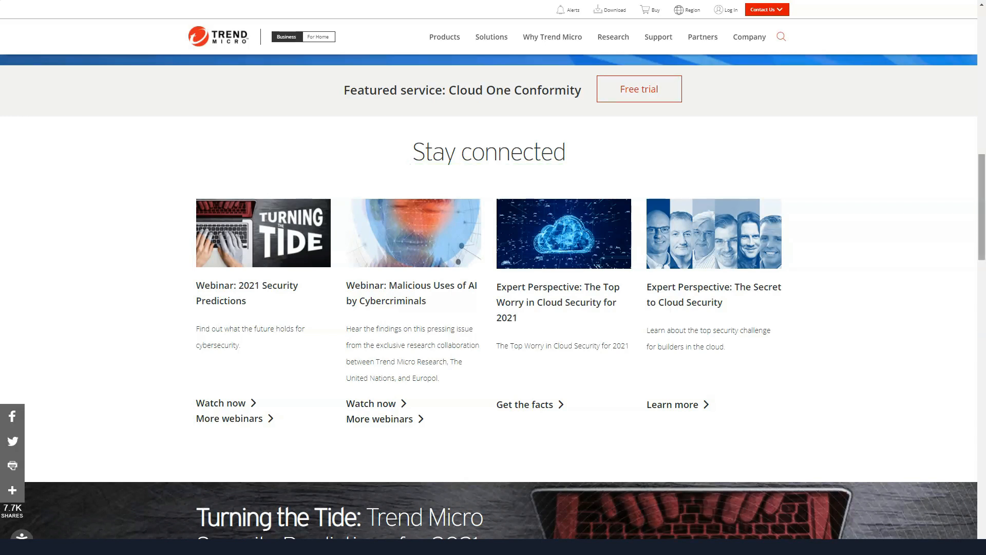
scroll(down, 3)
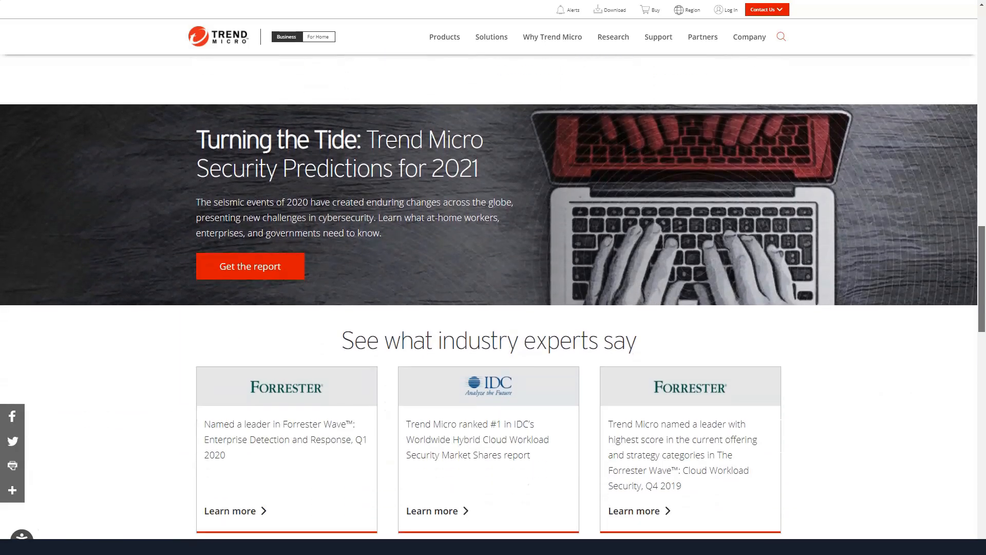
scroll(down, 3)
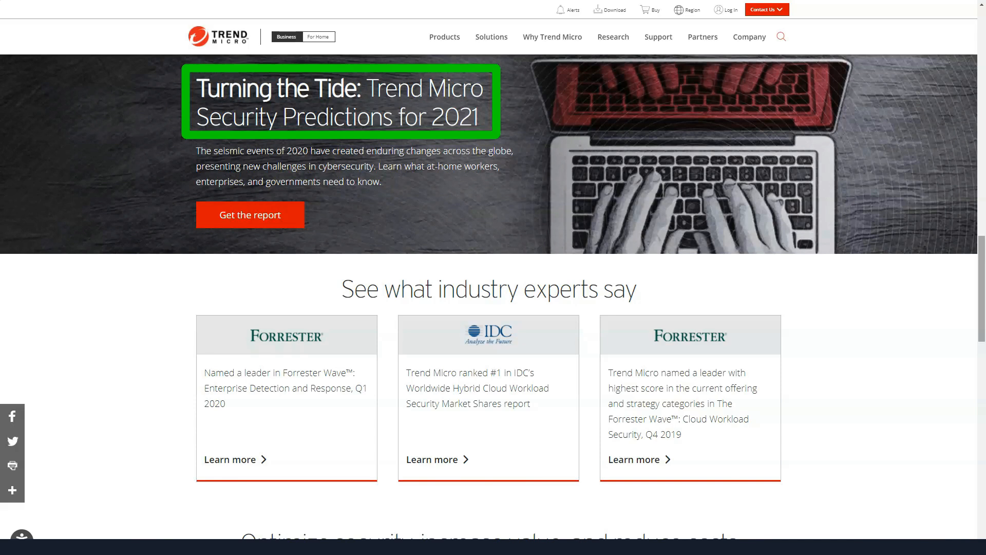
scroll(down, 3)
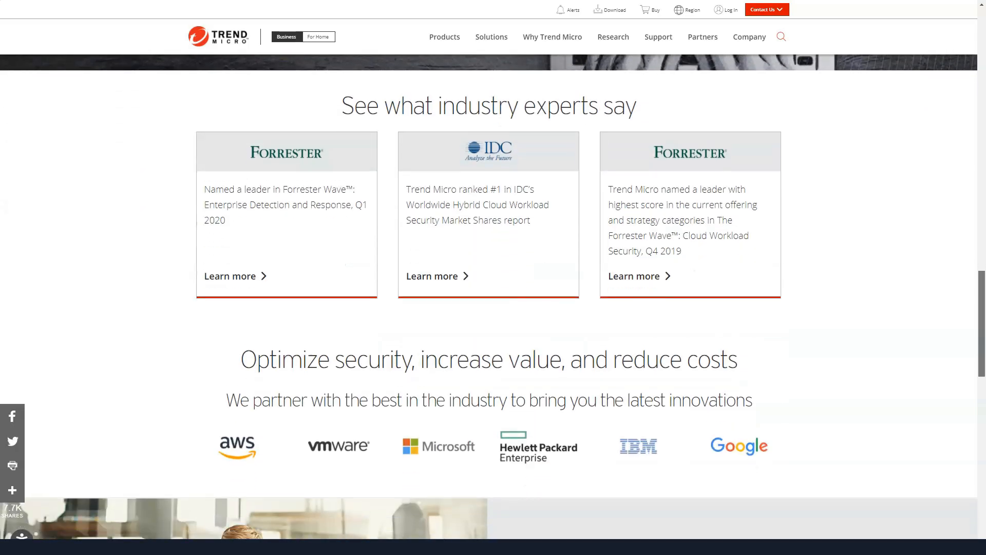
- Continue past predictions and analyst awards to the Ricoh USA, DHR Health and SBV Services customer stories
scroll(down, 3)
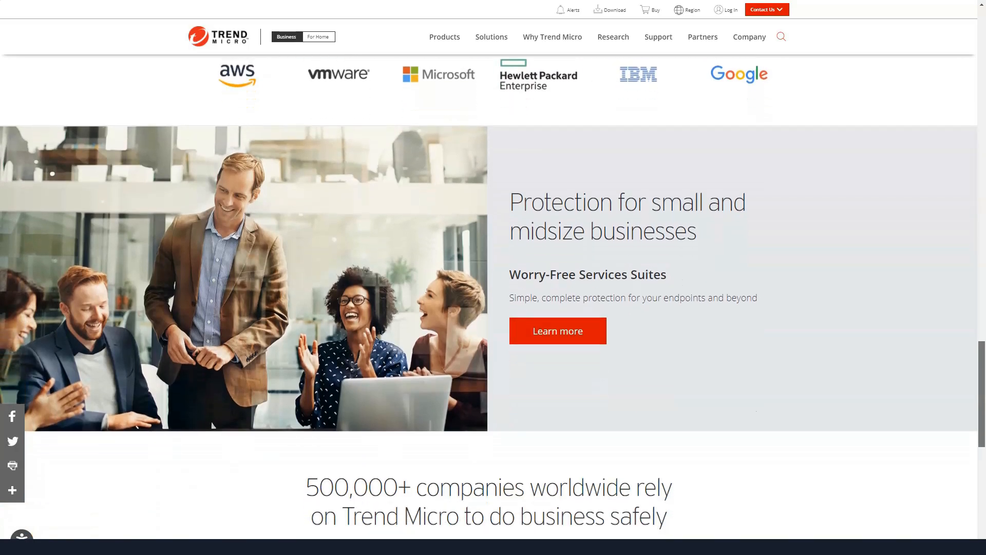
scroll(down, 3)
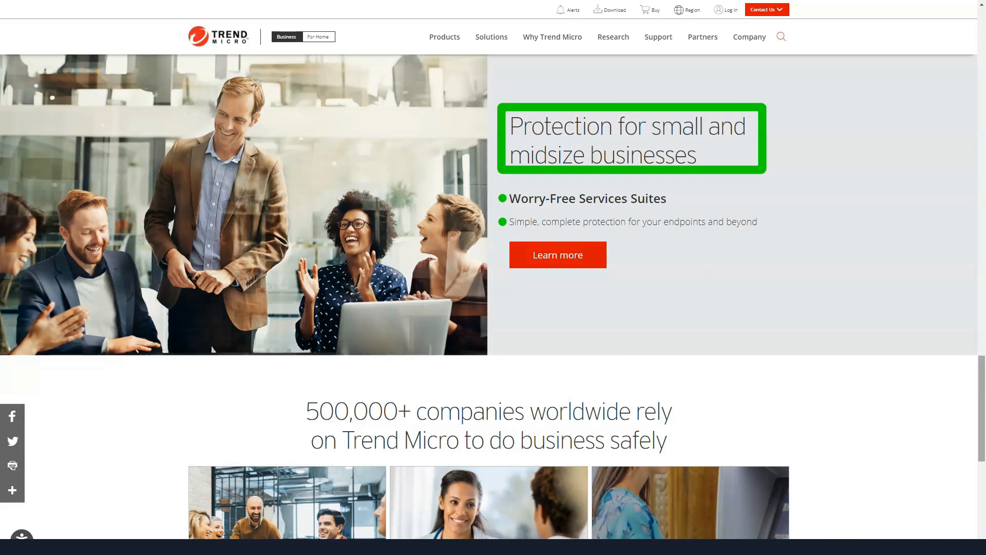
scroll(down, 3)
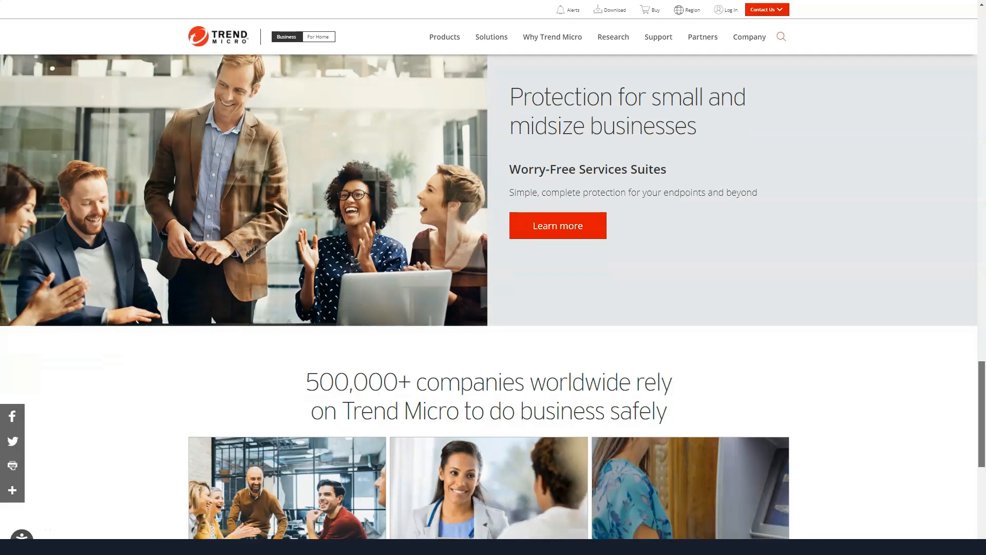
scroll(down, 3)
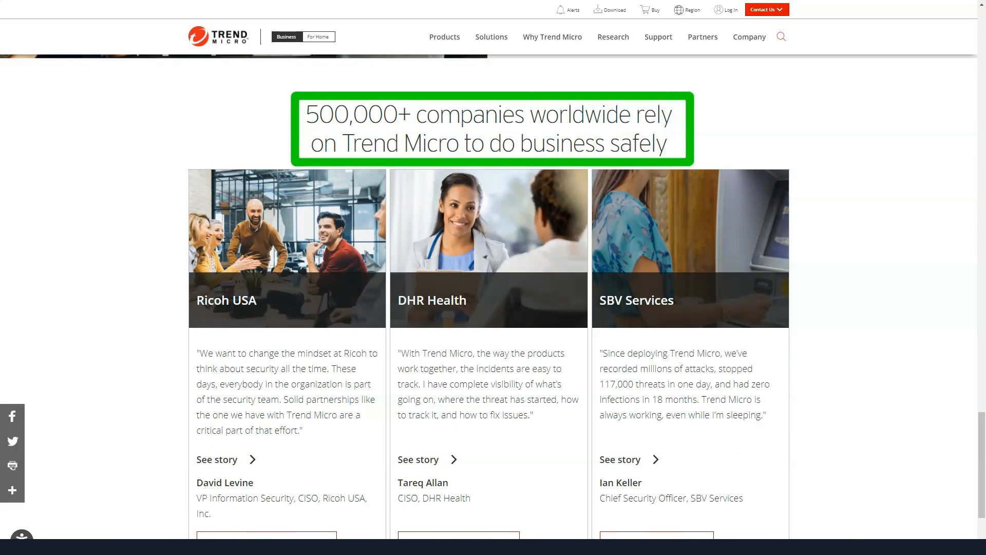
scroll(down, 3)
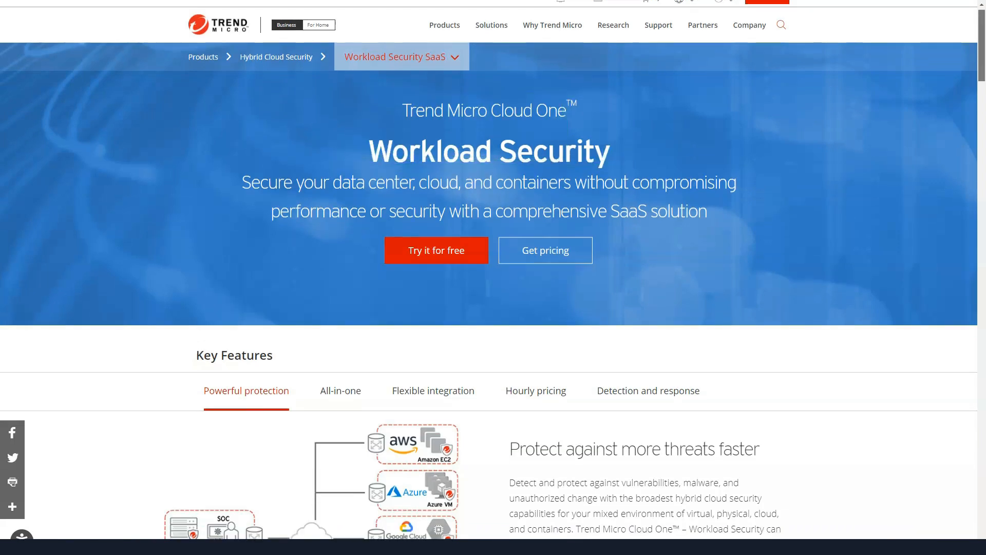
- View the All-in-one and Flexible integration Key Features of Workload Security, then move on to eset.com
scroll(down, 3)
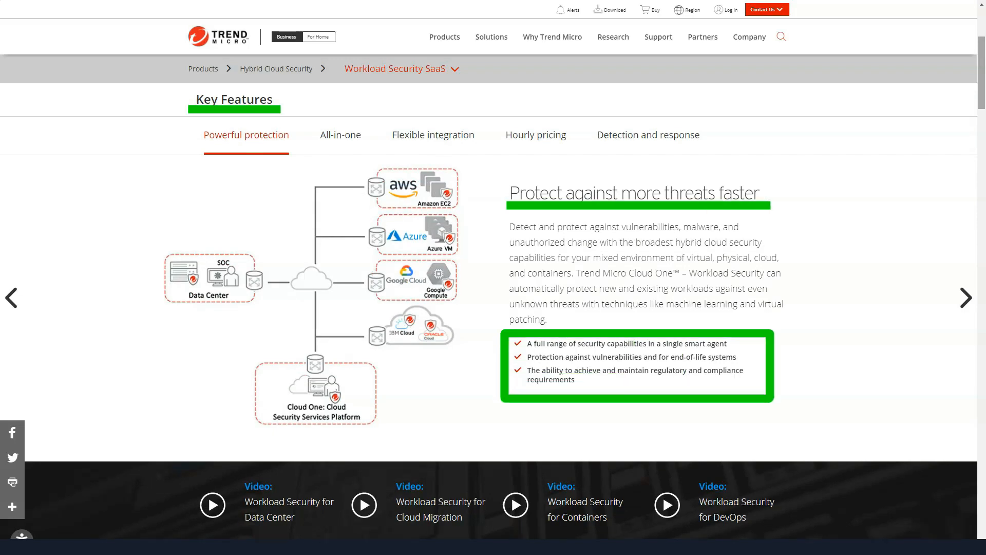
click(340, 134)
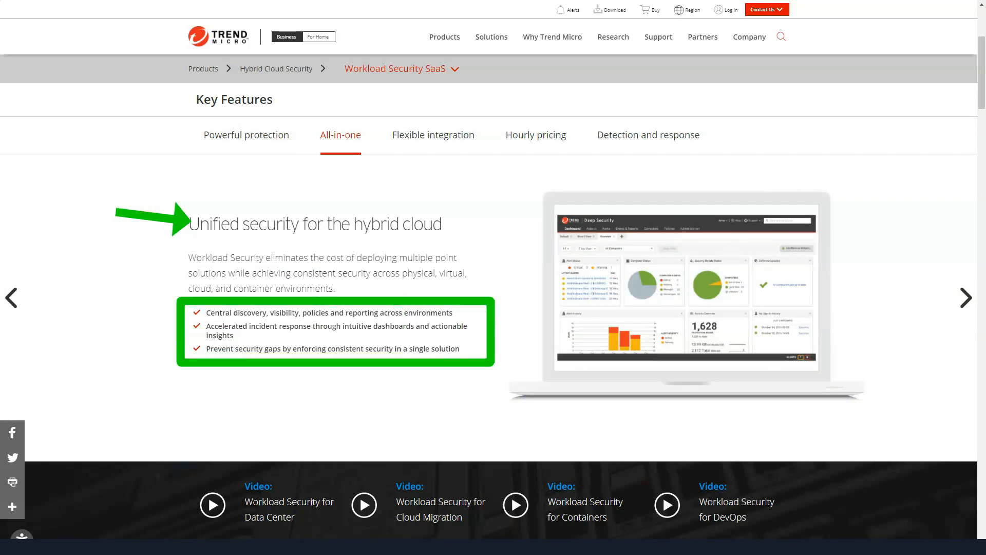
click(433, 134)
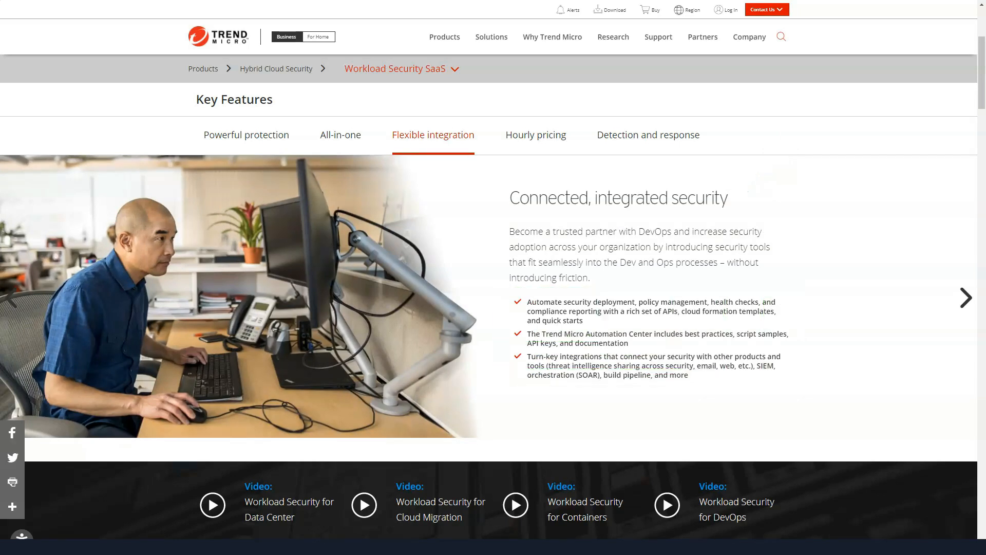
click(535, 135)
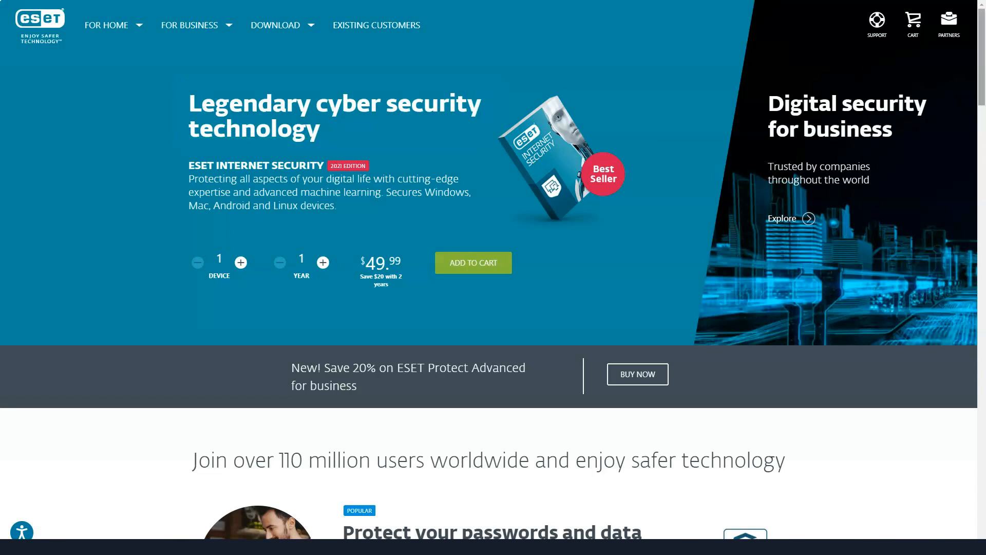
- Bring up the Secure all your devices comparison of Smart Security Premium, Internet Security and NOD32
scroll(down, 3)
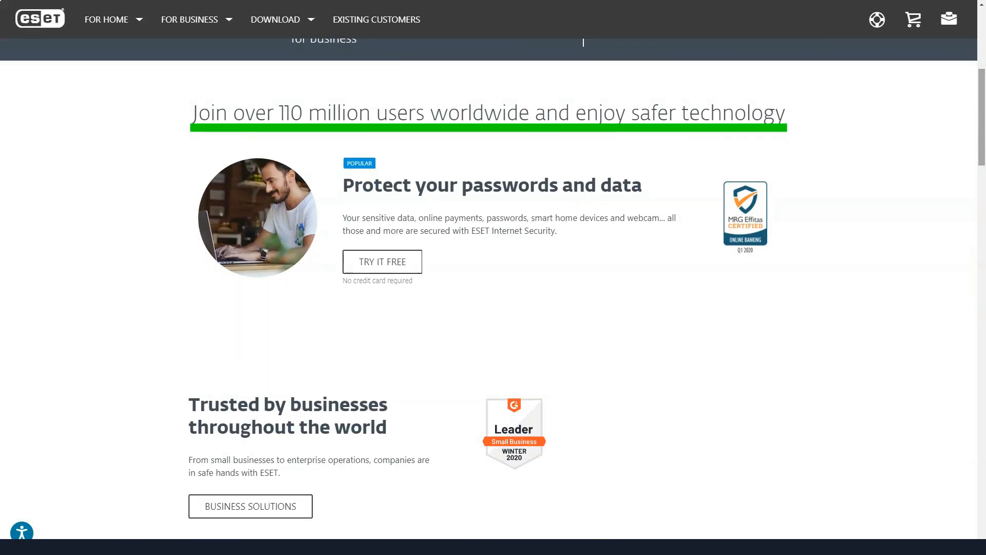
scroll(down, 3)
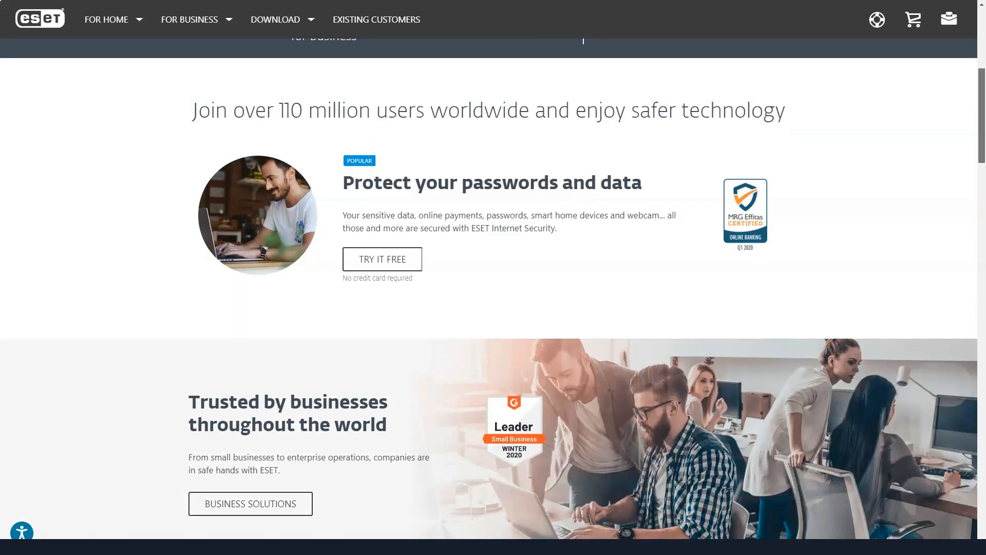
scroll(down, 3)
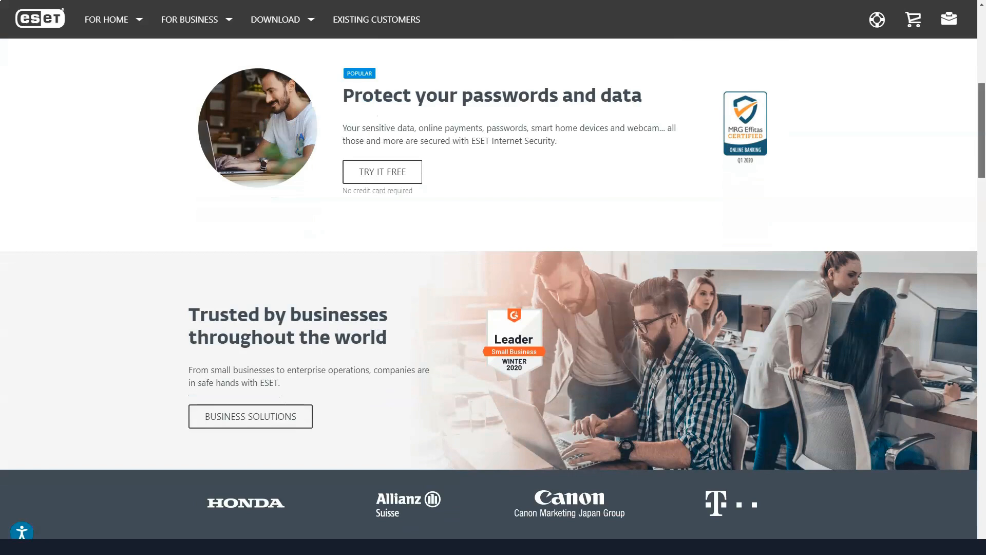
scroll(down, 3)
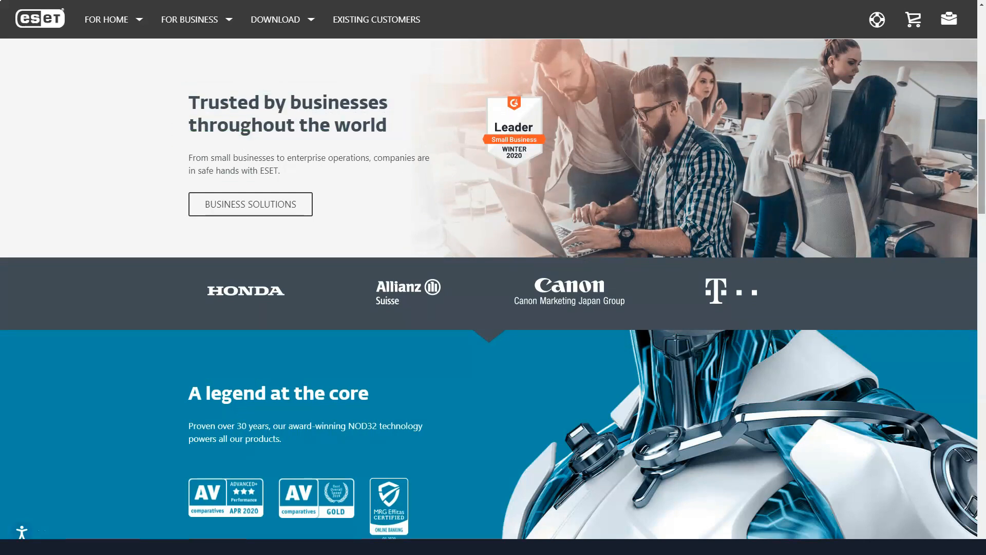
scroll(down, 3)
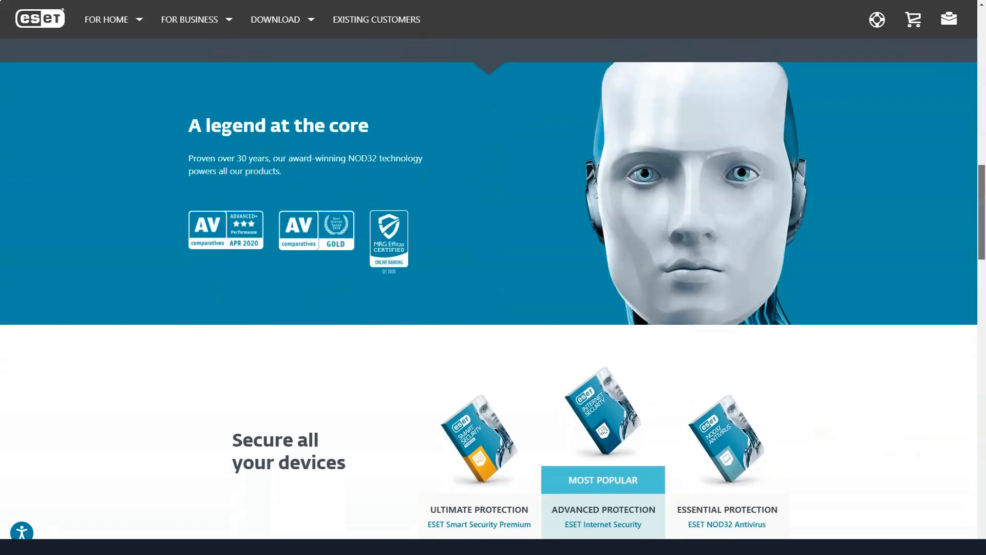
scroll(down, 3)
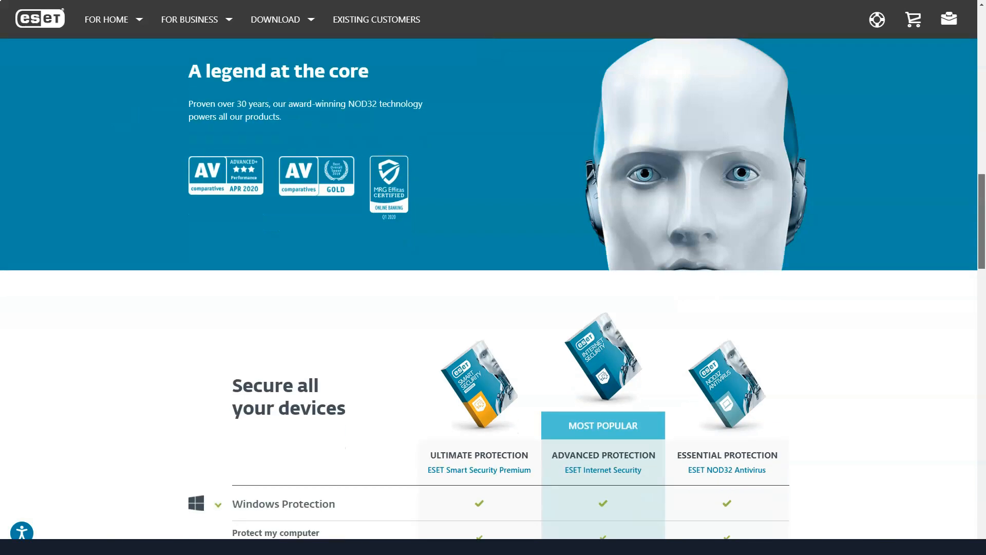
scroll(down, 3)
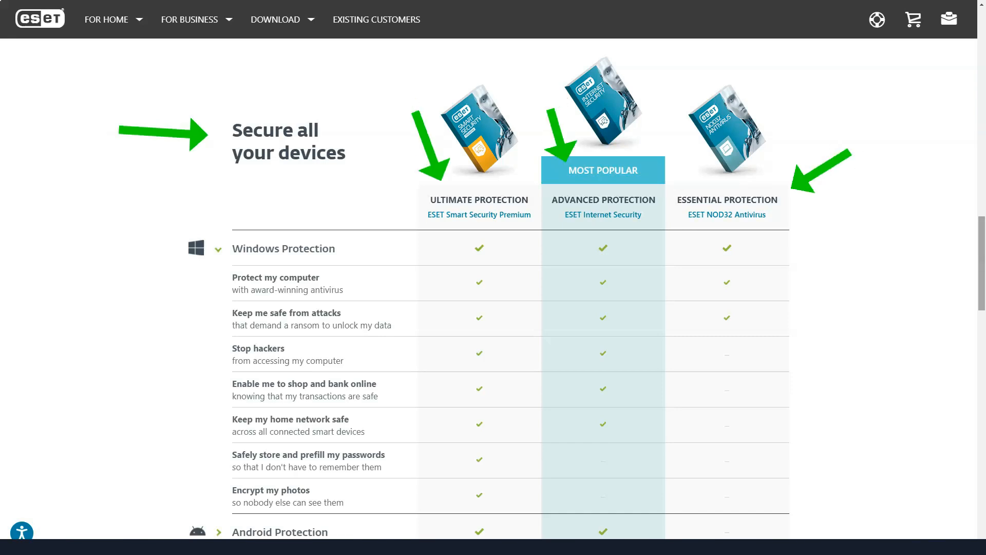
- Read the Android and macOS rows, expand the Linux Protection feature list and continue to the multi-platform section
scroll(down, 3)
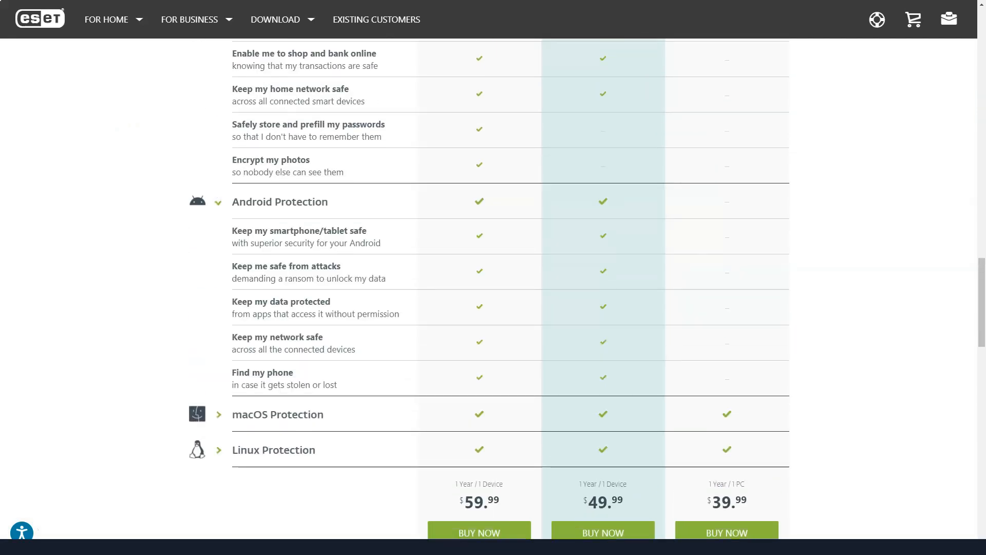
scroll(down, 3)
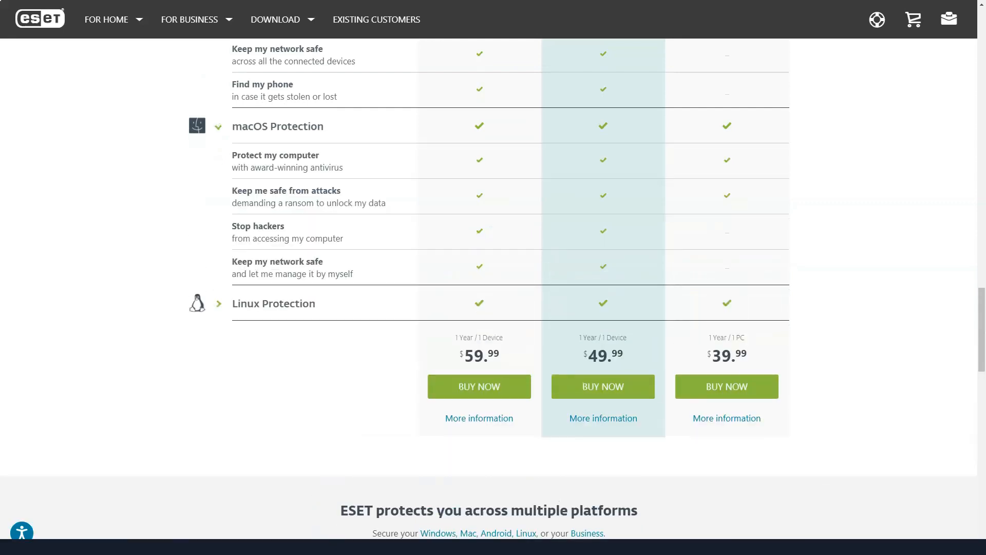
click(218, 302)
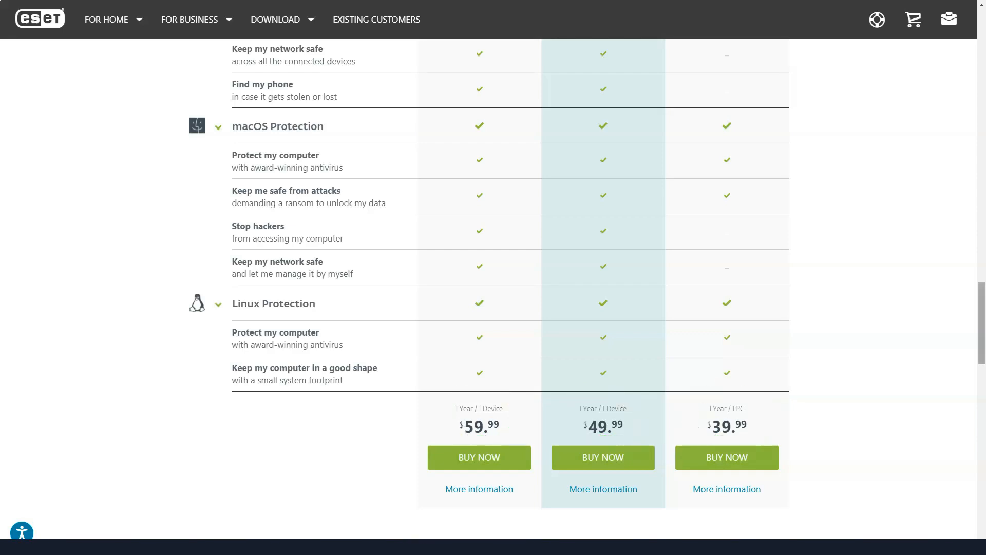
scroll(up, 3)
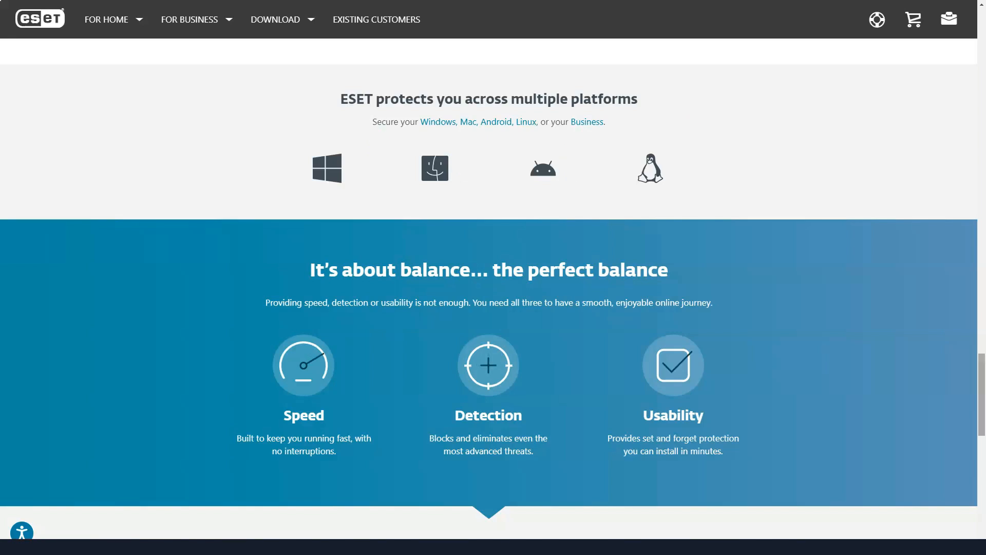
- Pass the balance and existing-customer sections to the ESET product catalog's For Business PROTECT plan comparison
scroll(down, 3)
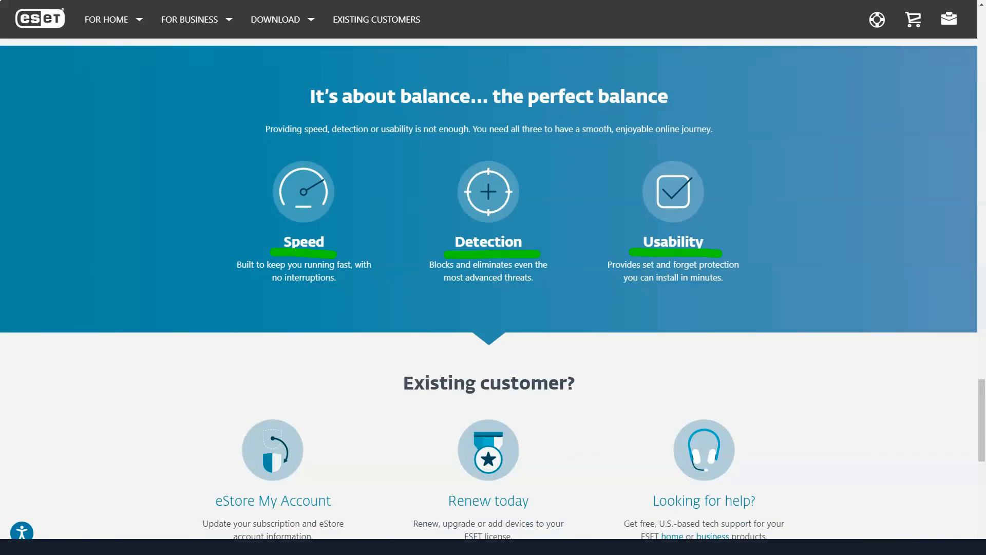
scroll(down, 3)
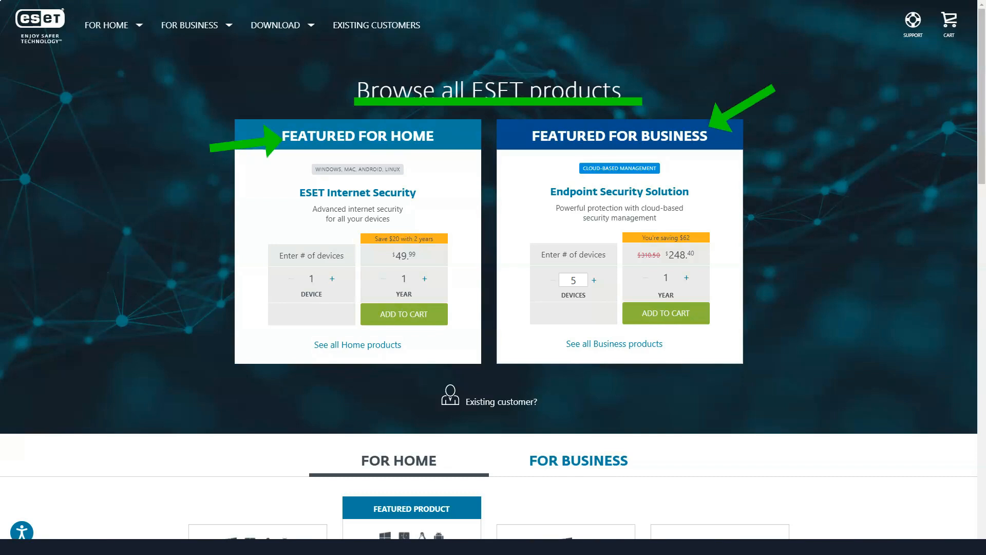
scroll(down, 3)
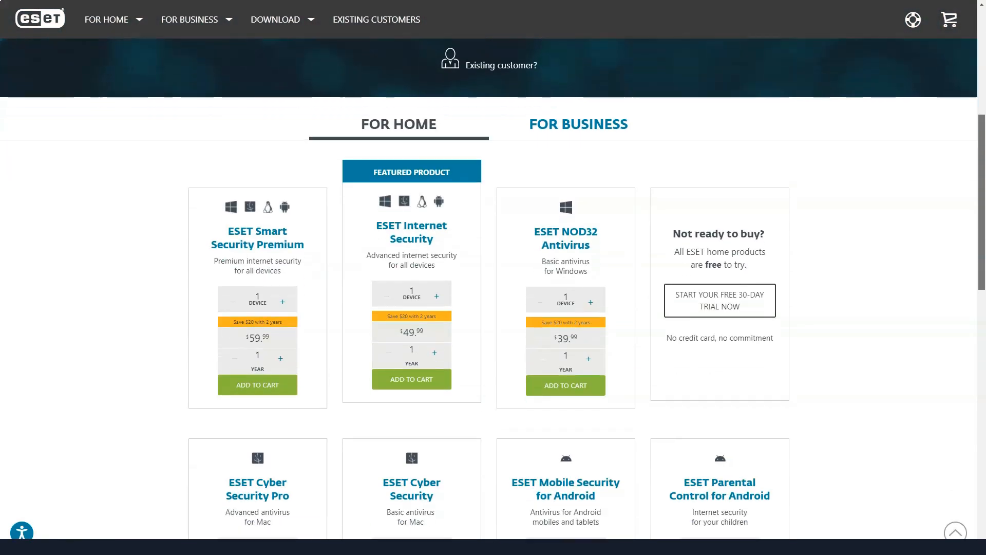
scroll(down, 3)
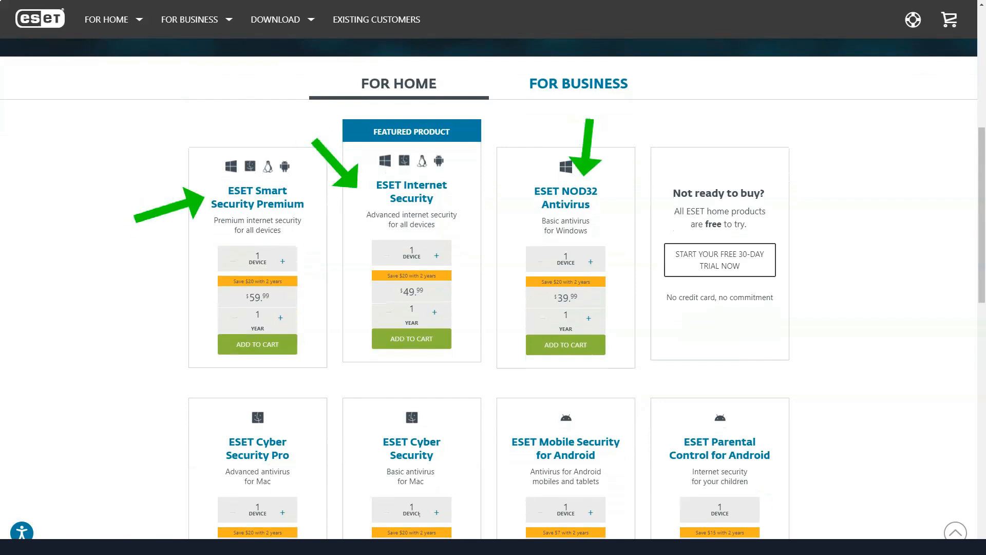
scroll(down, 3)
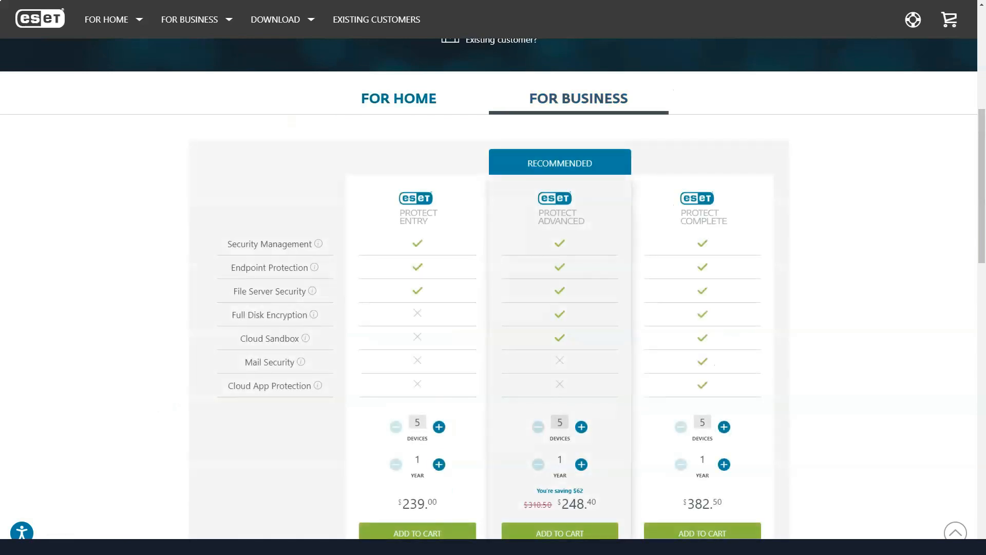
- Read the PROTECT plan, two-factor and cloud office pricing down to the footer, then move on to Bitdefender's homepage
scroll(down, 3)
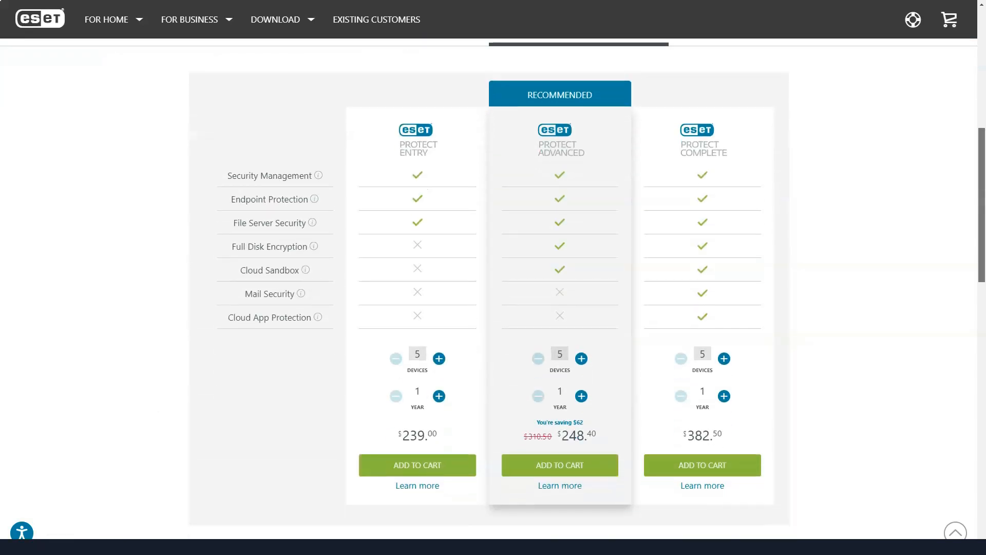
scroll(down, 3)
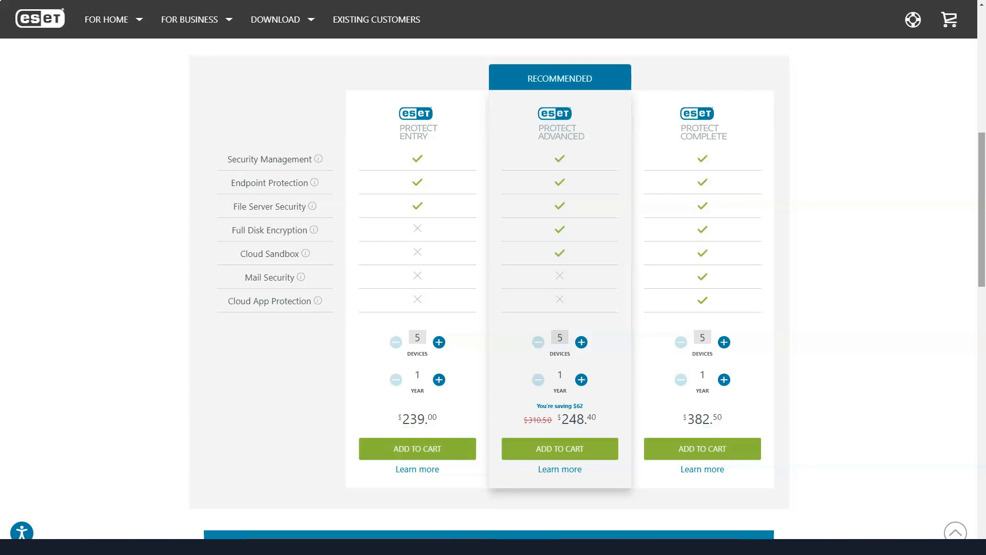
scroll(down, 3)
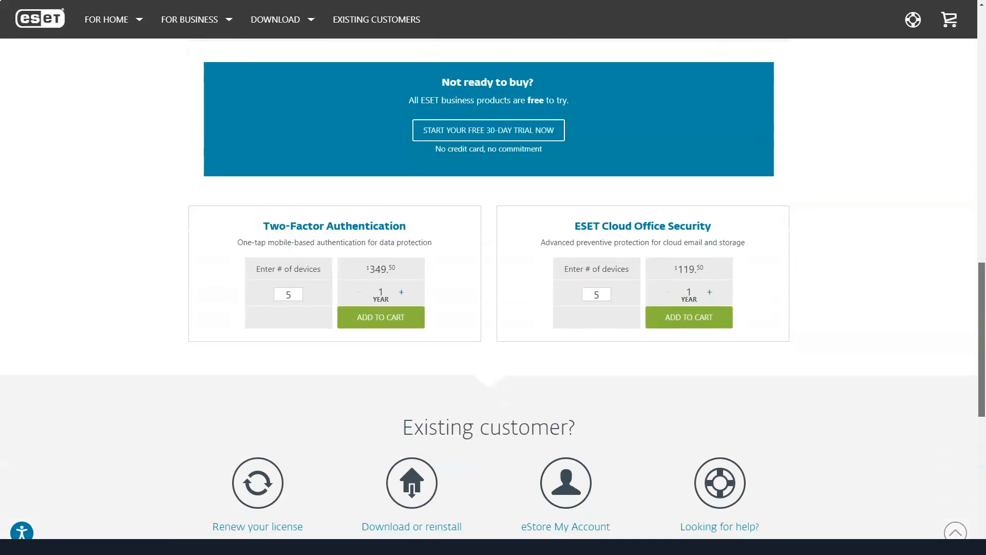
scroll(down, 3)
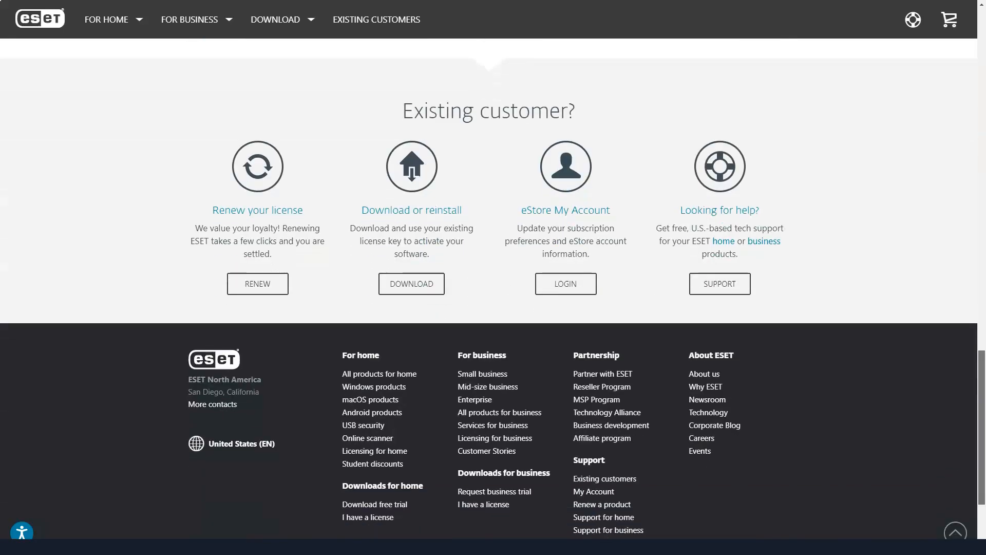
click(376, 20)
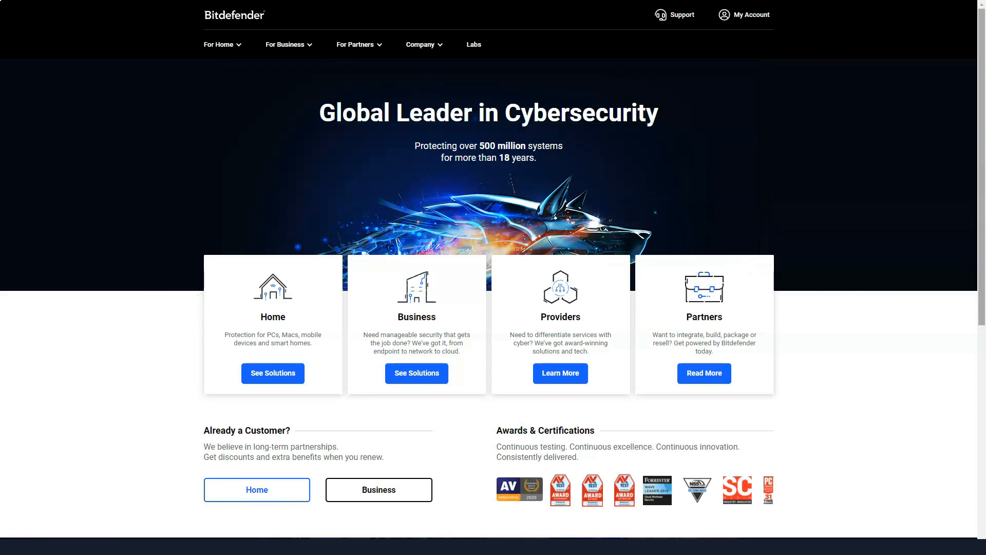
- Read down the Bitdefender home page past the Home/Business/Providers/Partners cards and awards to the company overview
scroll(down, 3)
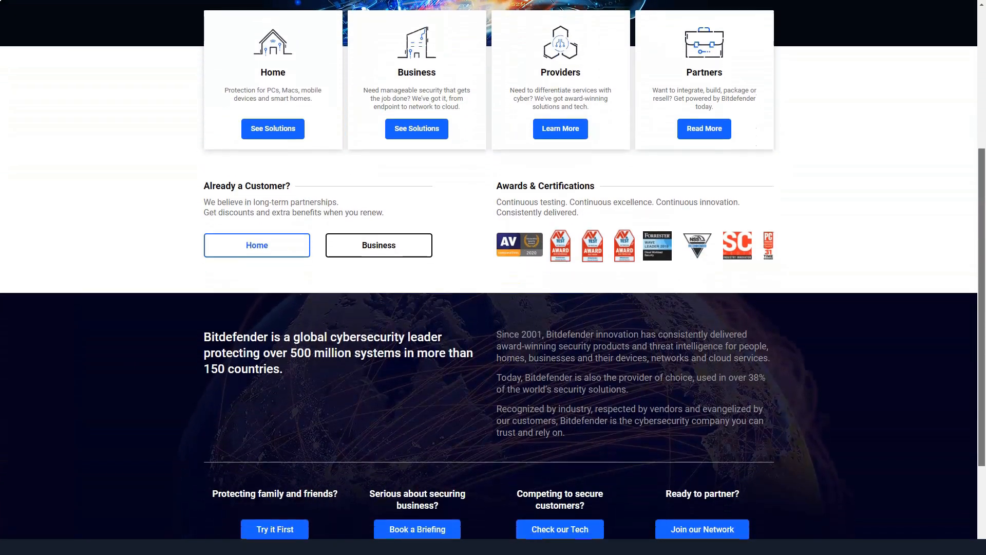
scroll(down, 3)
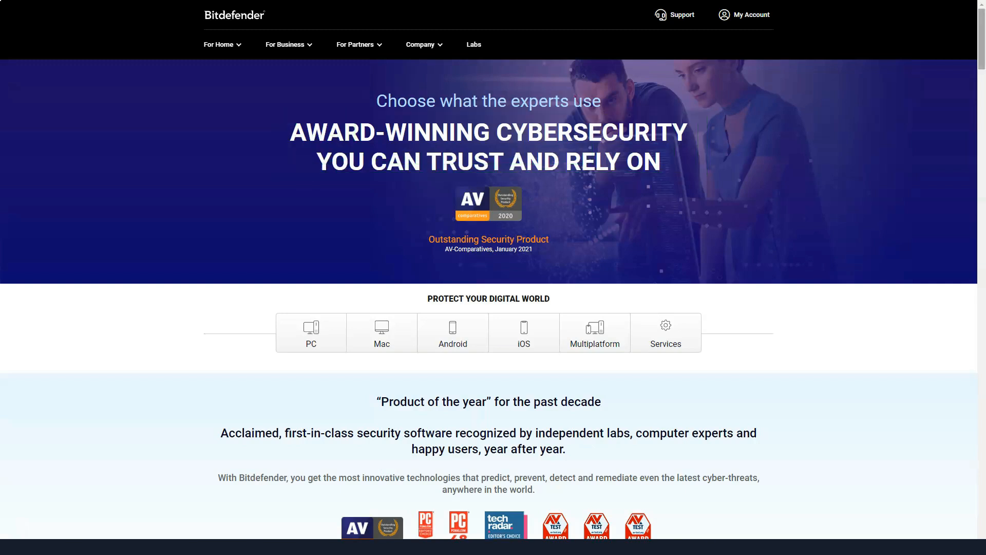
- Read through the PC Security suites and their prices down to the Mac Security lineup
scroll(down, 3)
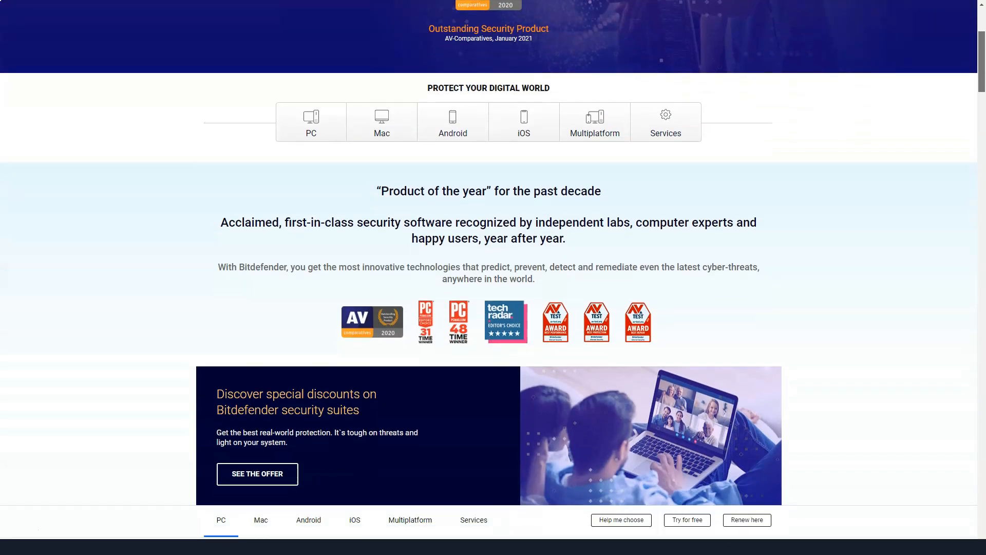
scroll(down, 3)
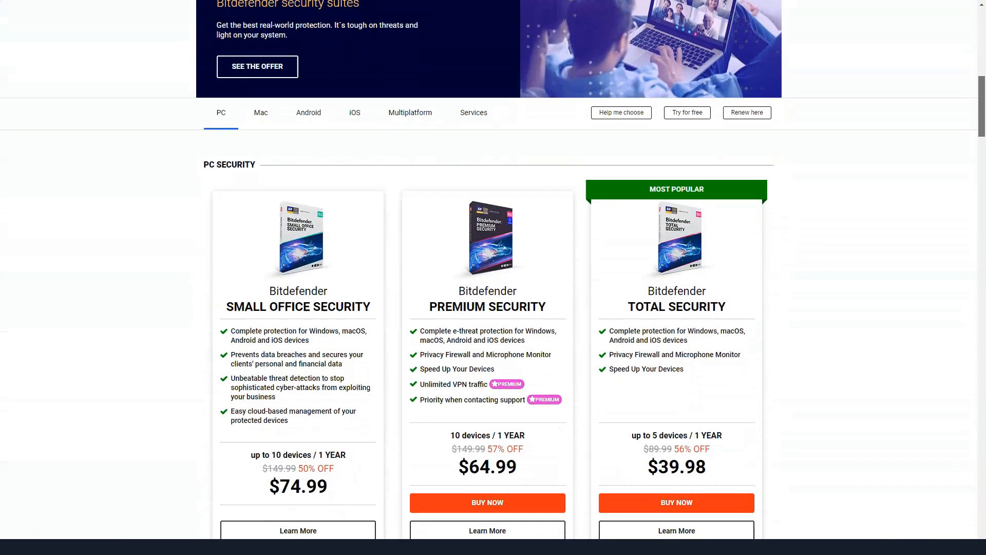
scroll(down, 3)
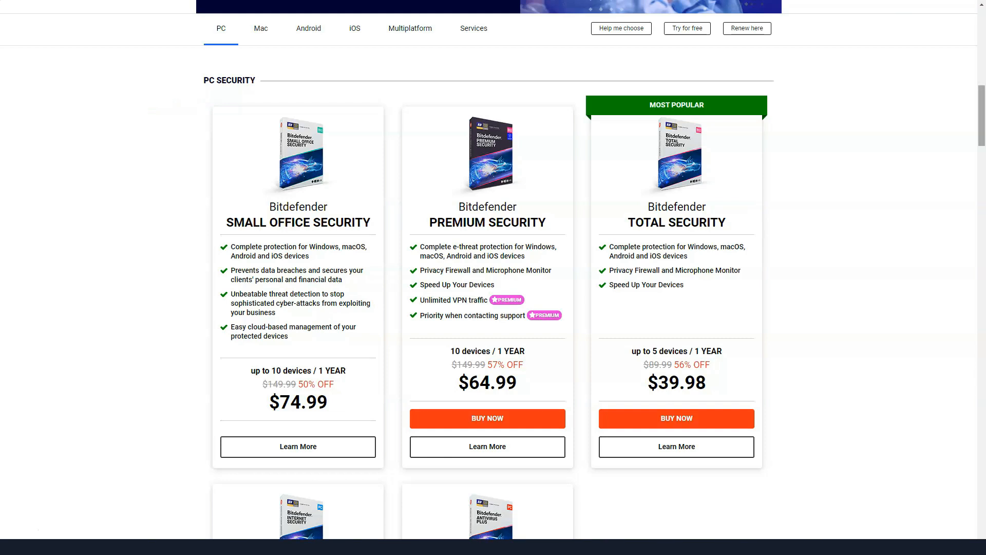
scroll(down, 3)
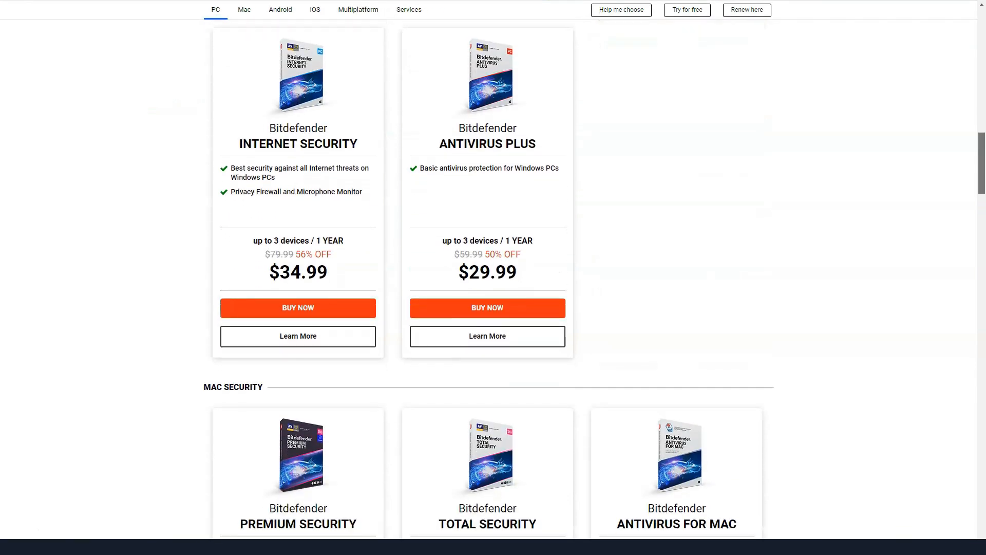
scroll(down, 3)
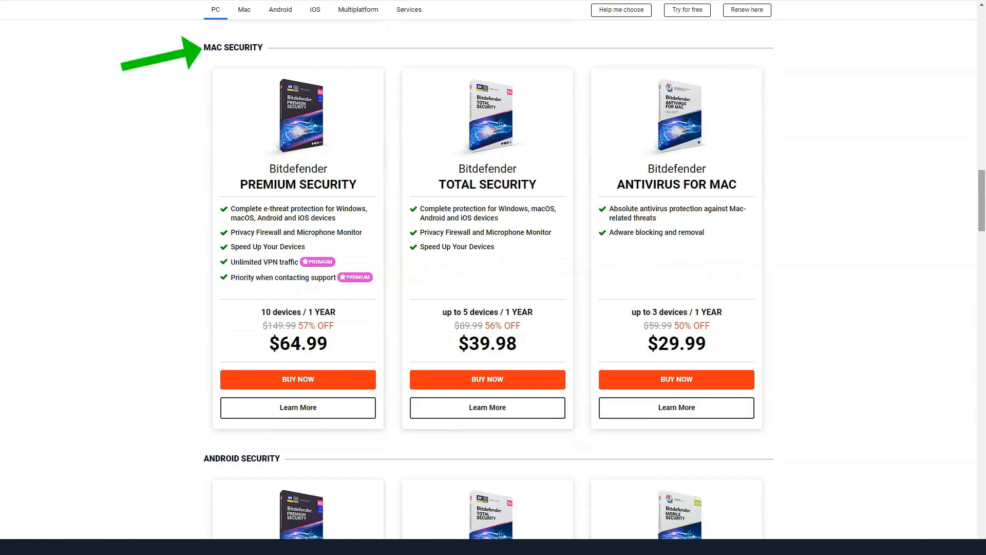
click(244, 9)
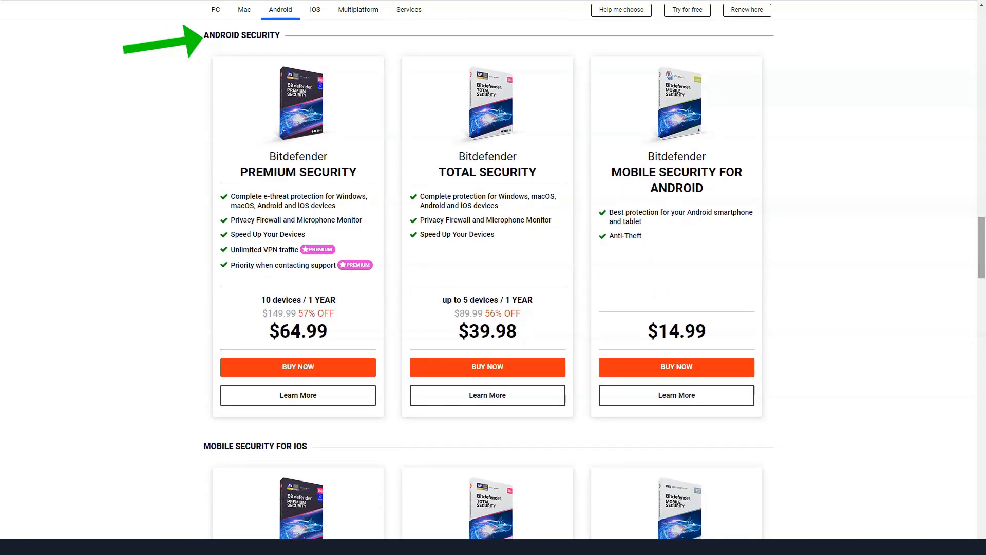
scroll(down, 3)
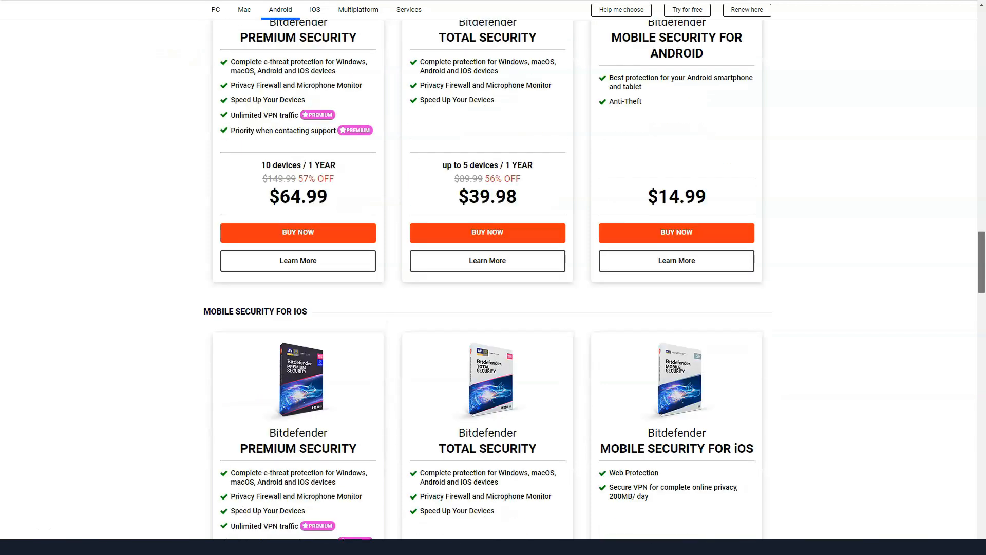
scroll(down, 3)
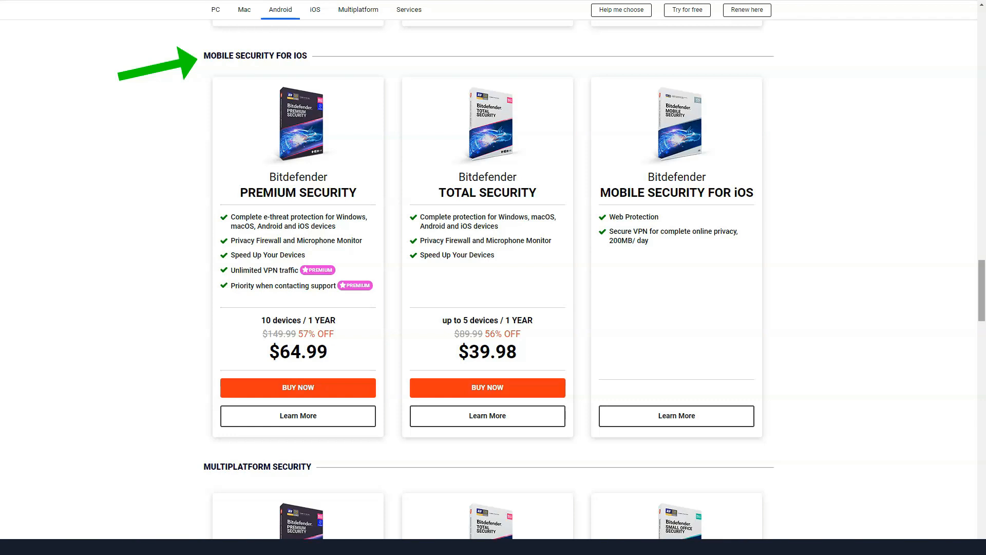
scroll(down, 3)
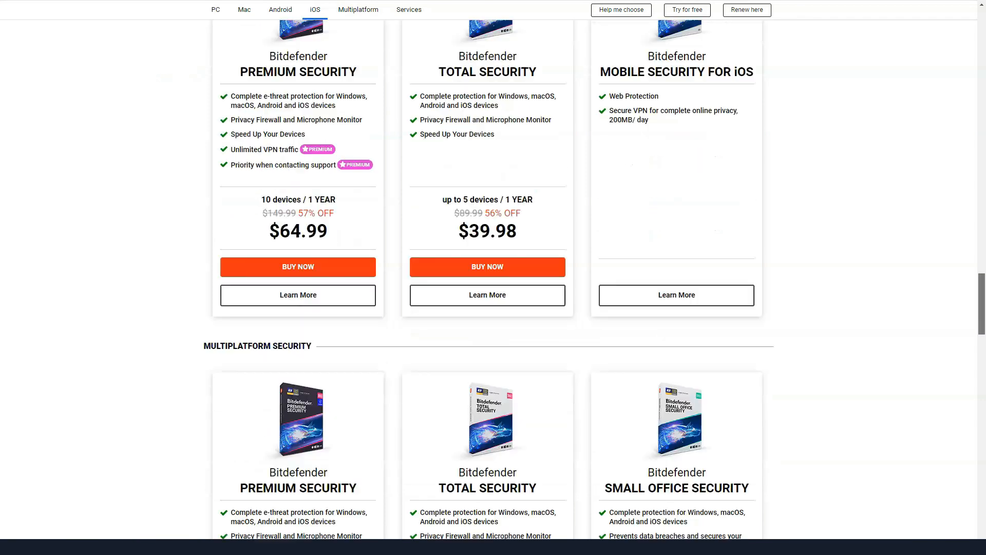
scroll(down, 3)
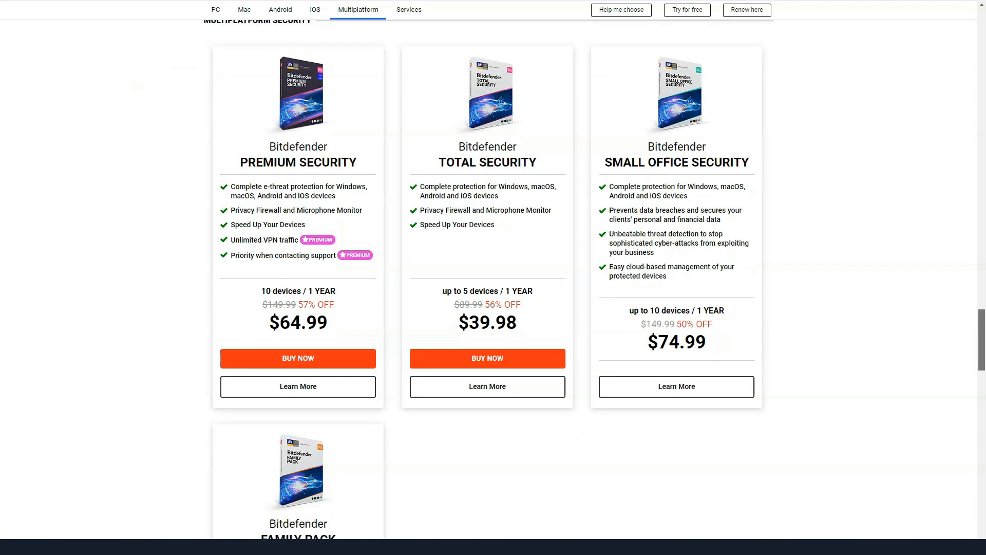
scroll(down, 3)
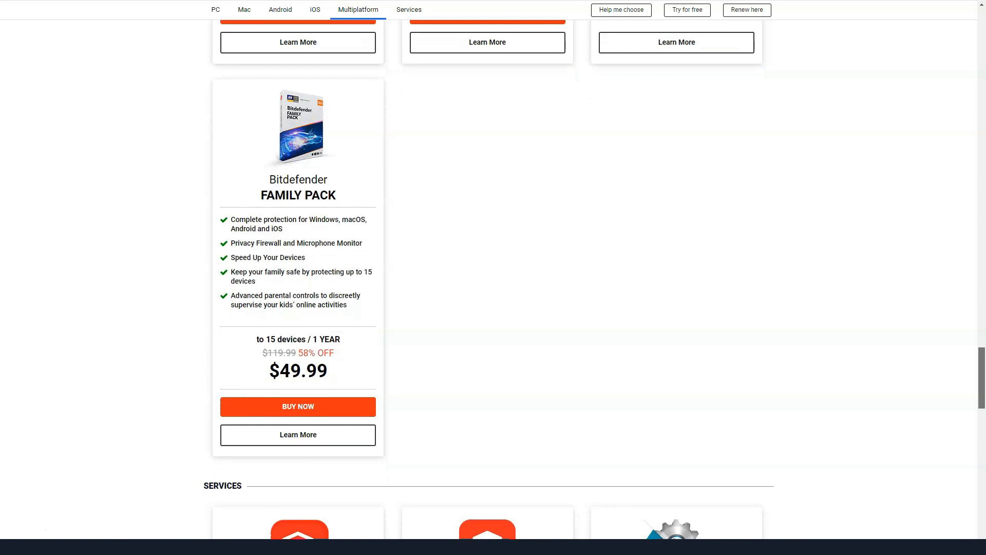
scroll(down, 3)
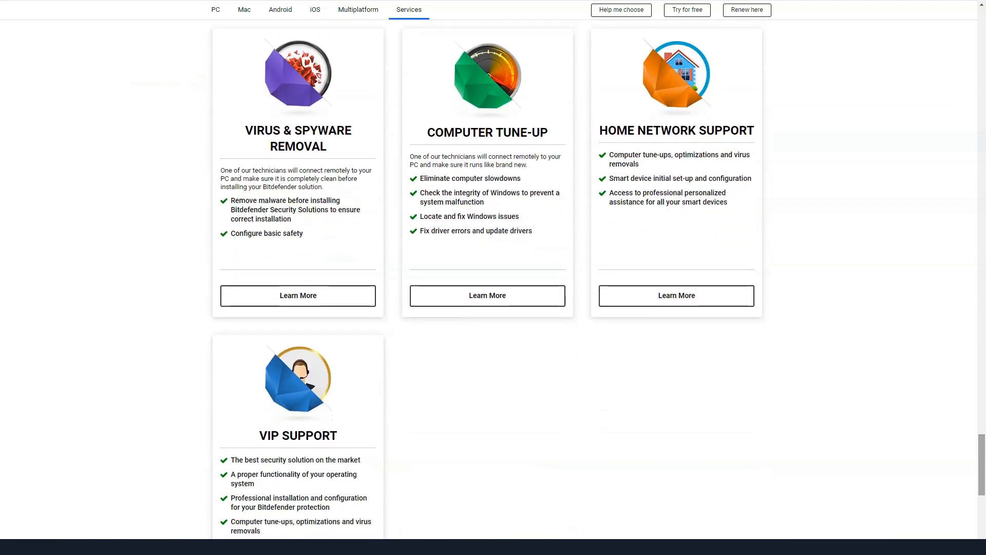
scroll(down, 3)
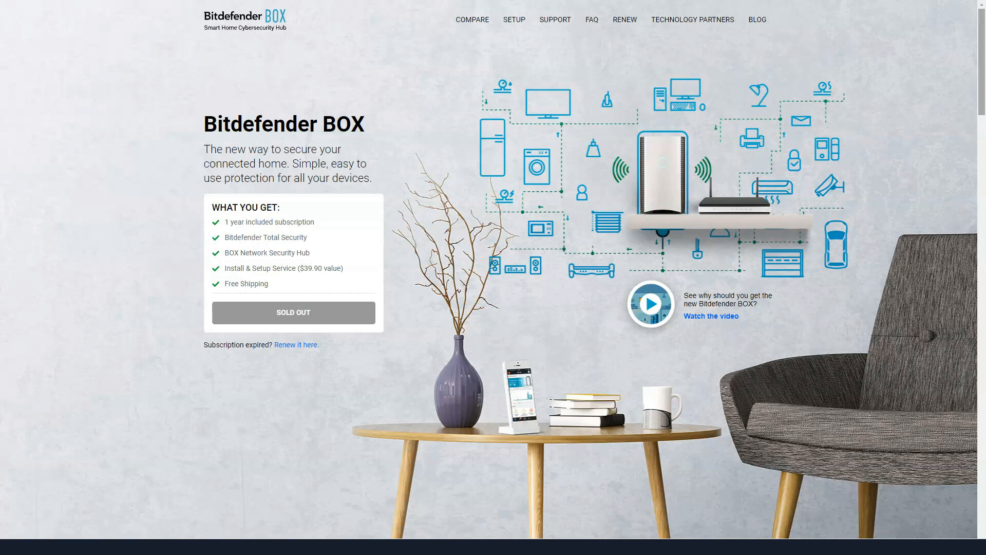
- Scroll the Bitdefender BOX page through features, app controls, specifications, test scores and awards to the footer
scroll(down, 3)
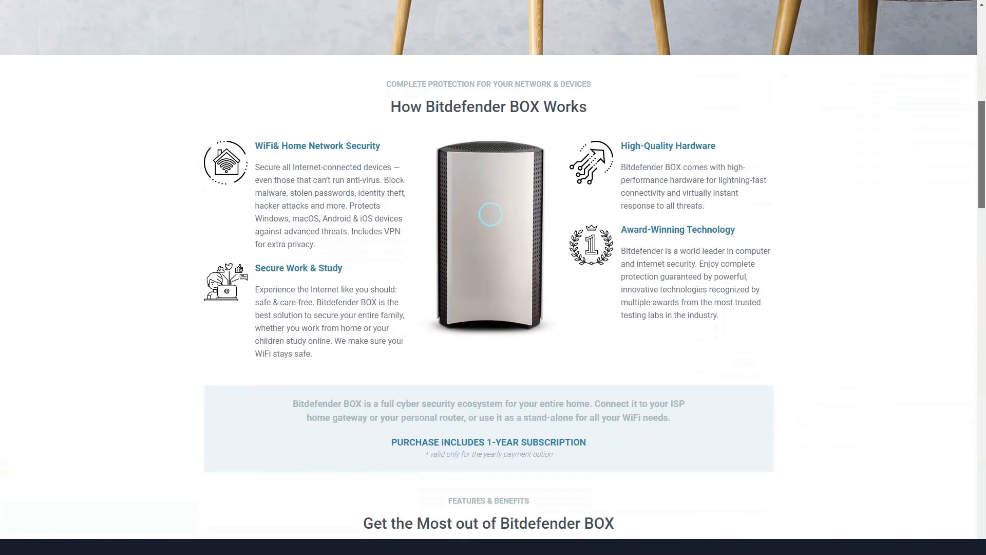
scroll(down, 3)
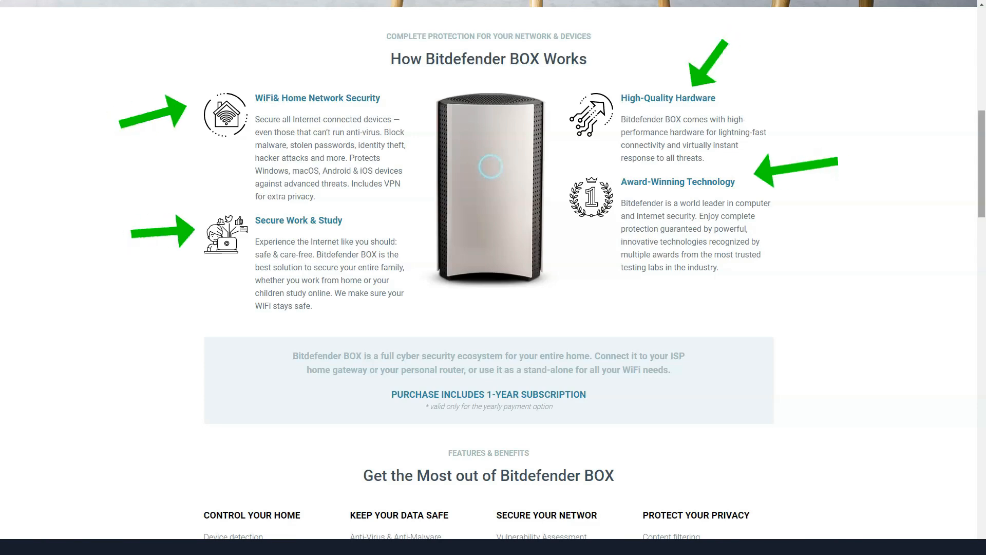
scroll(down, 3)
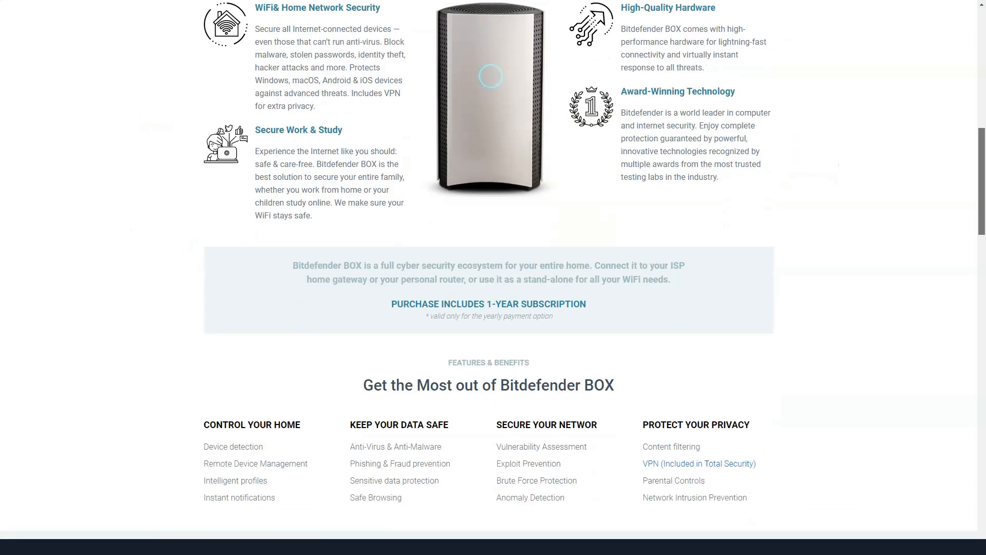
scroll(down, 3)
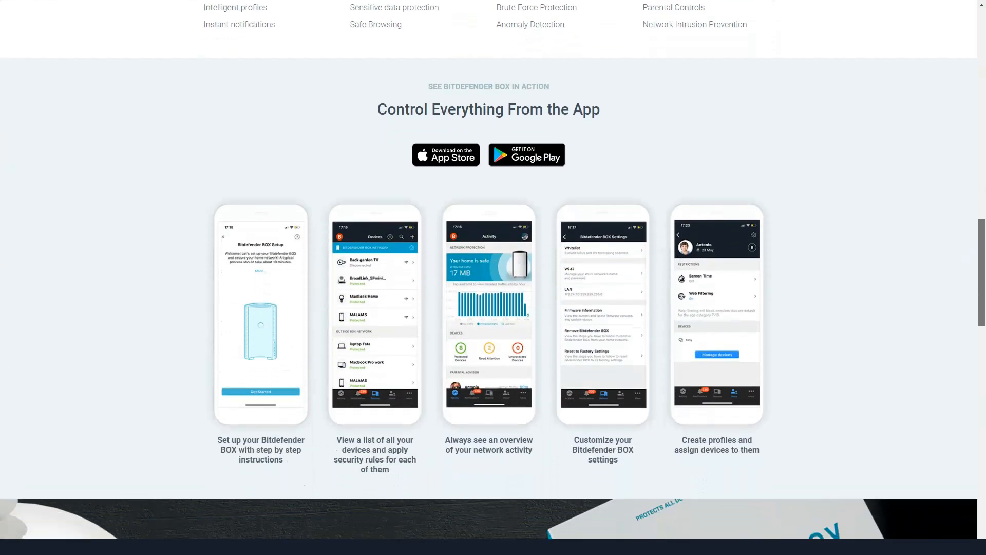
scroll(down, 3)
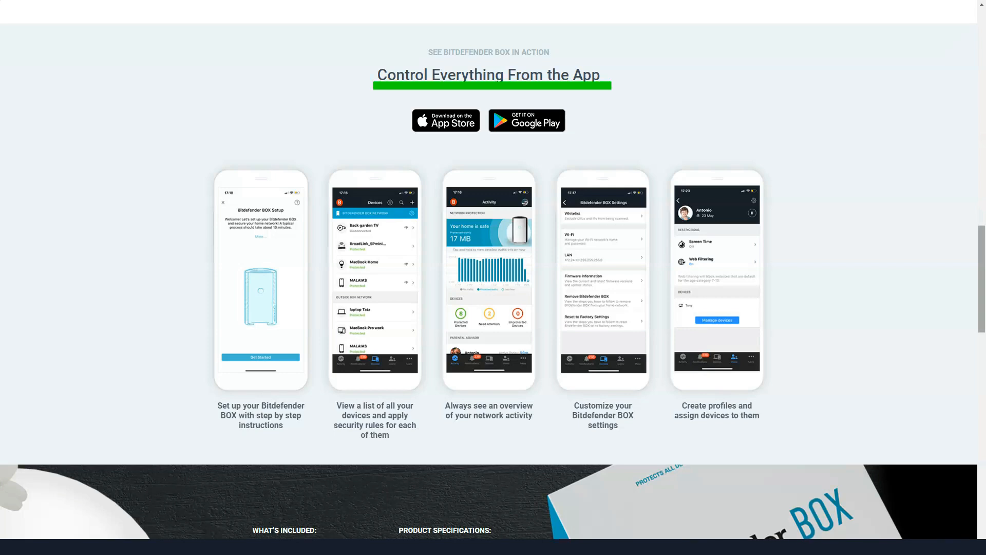
scroll(down, 3)
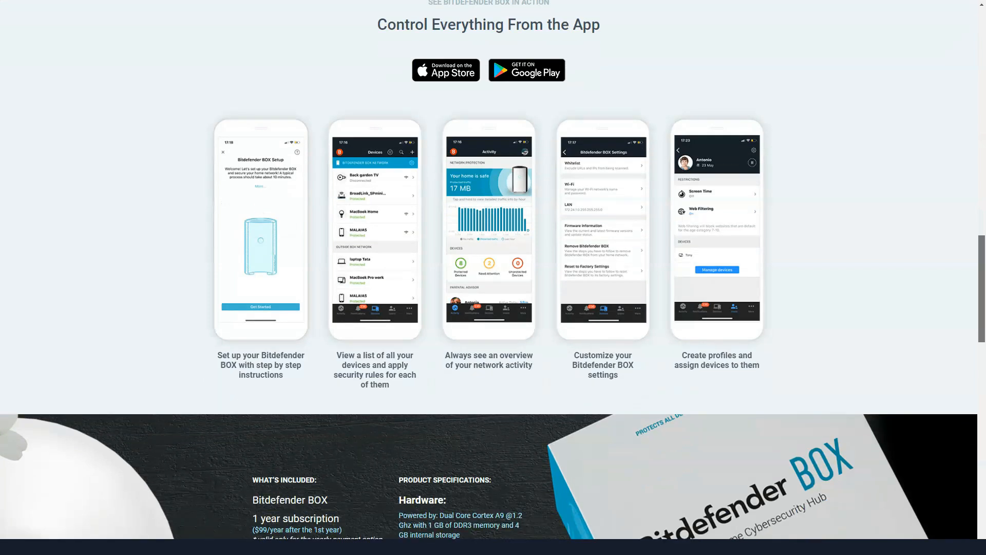
scroll(down, 3)
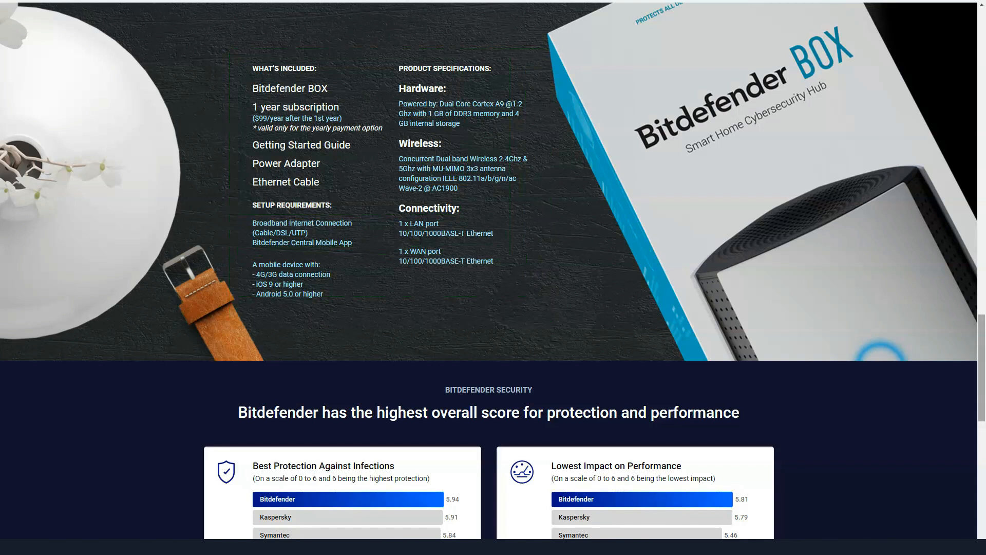
scroll(down, 3)
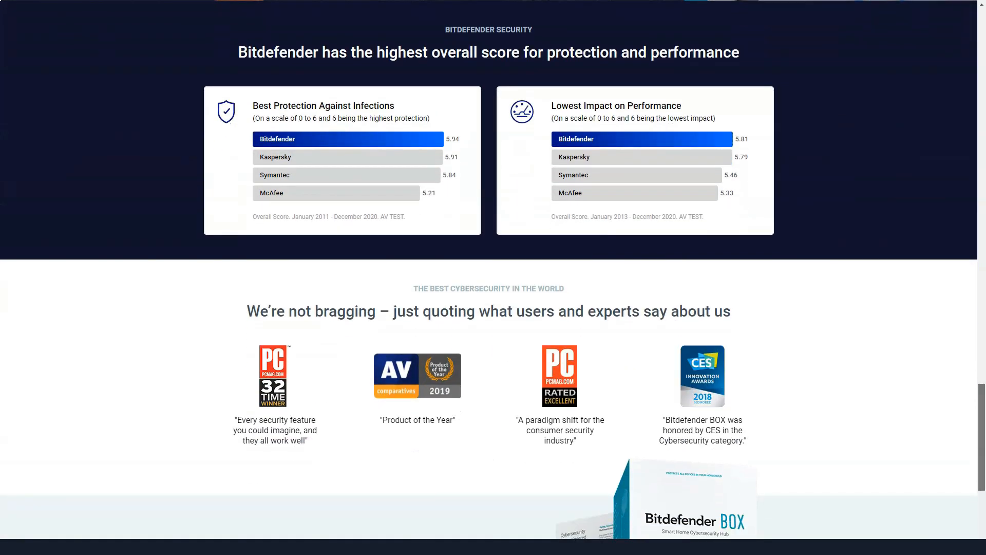
scroll(down, 3)
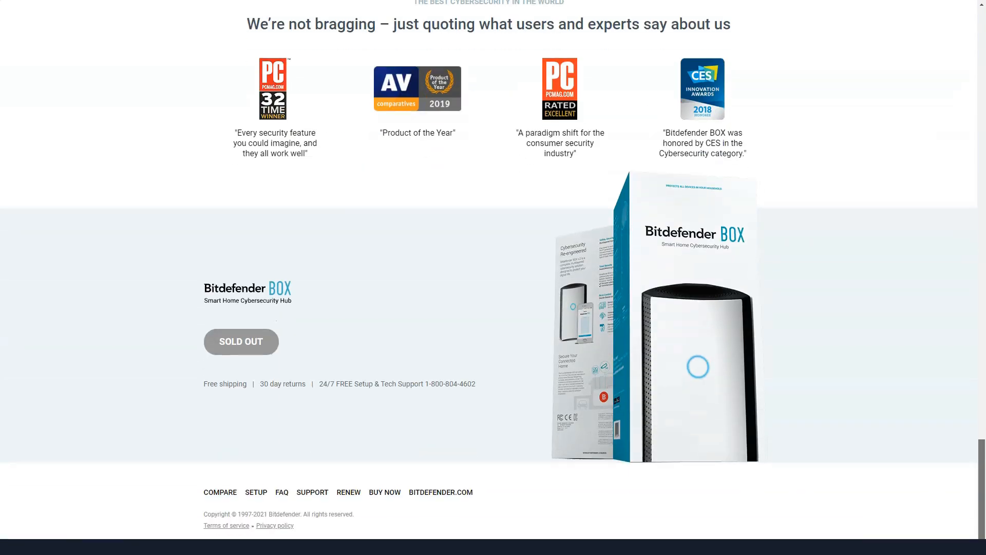